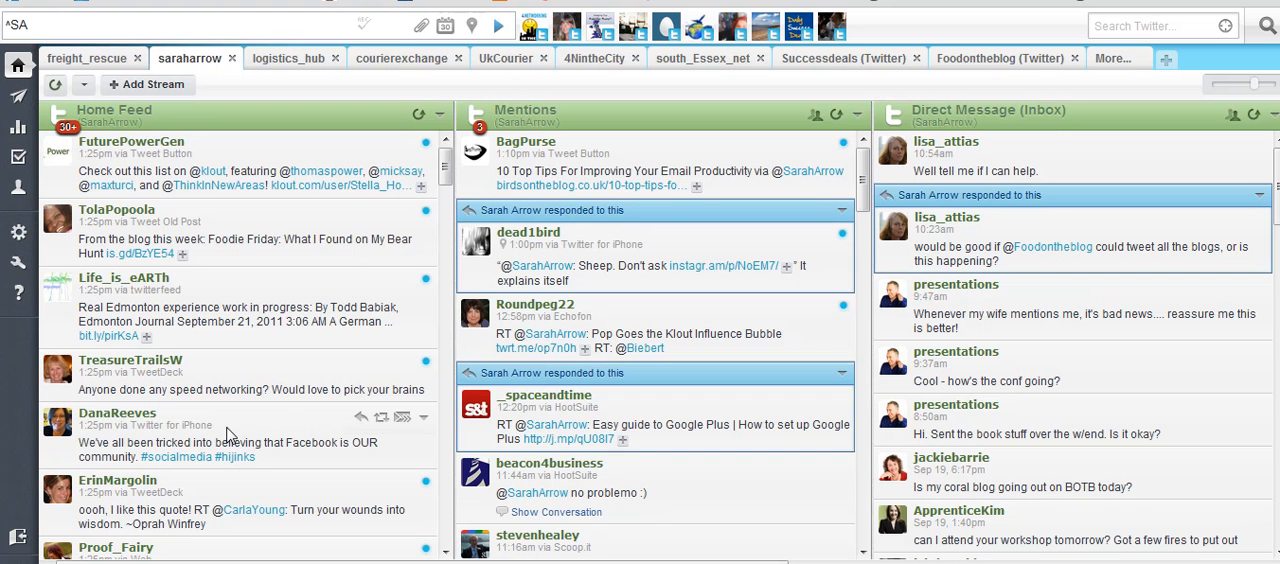
mouse_move(568, 56)
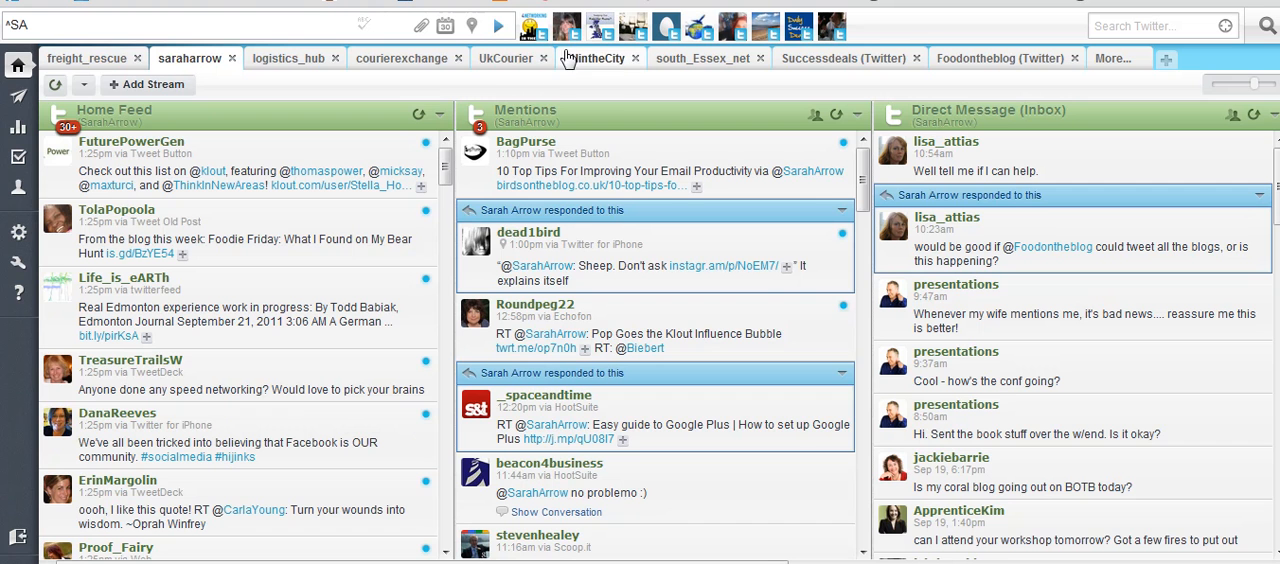
Step: Switch the dashboard to the comfort_selling (Twitter) account's streams via the More... tab
left_click(568, 24)
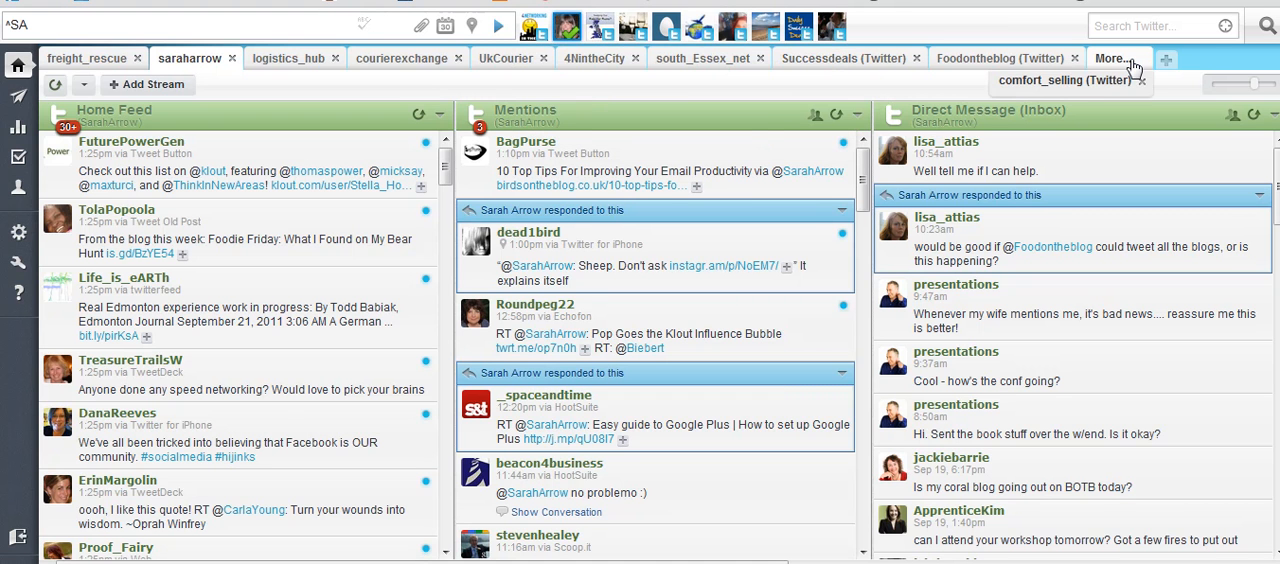
left_click(1064, 80)
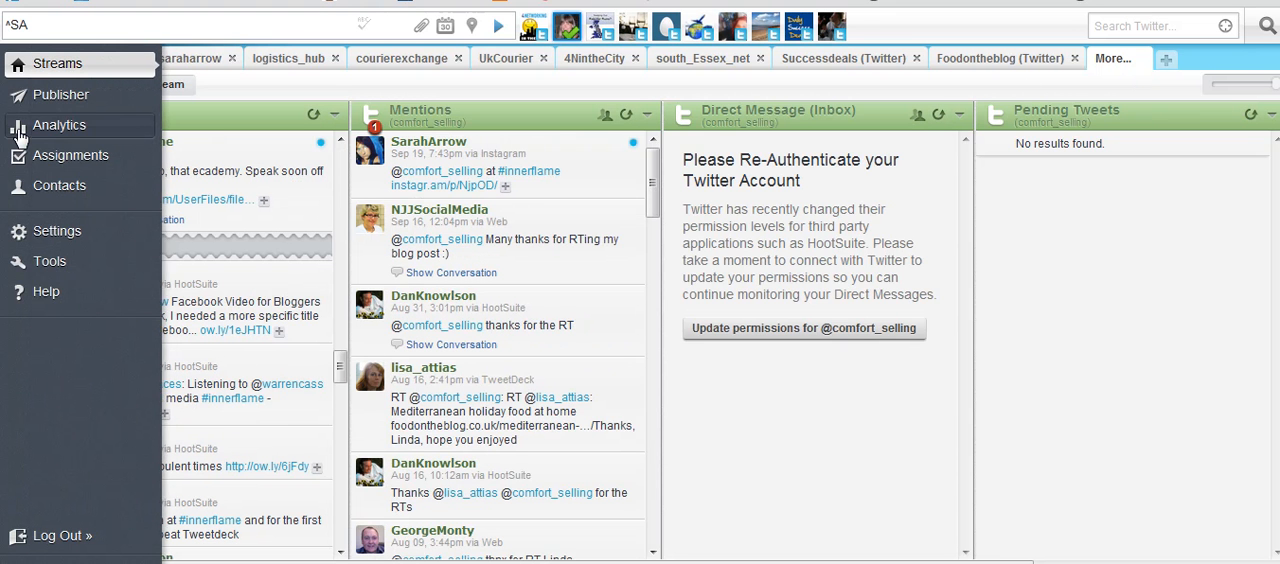
Step: Expand Settings in the sidebar to list its sections, including RSS/Atom
left_click(56, 232)
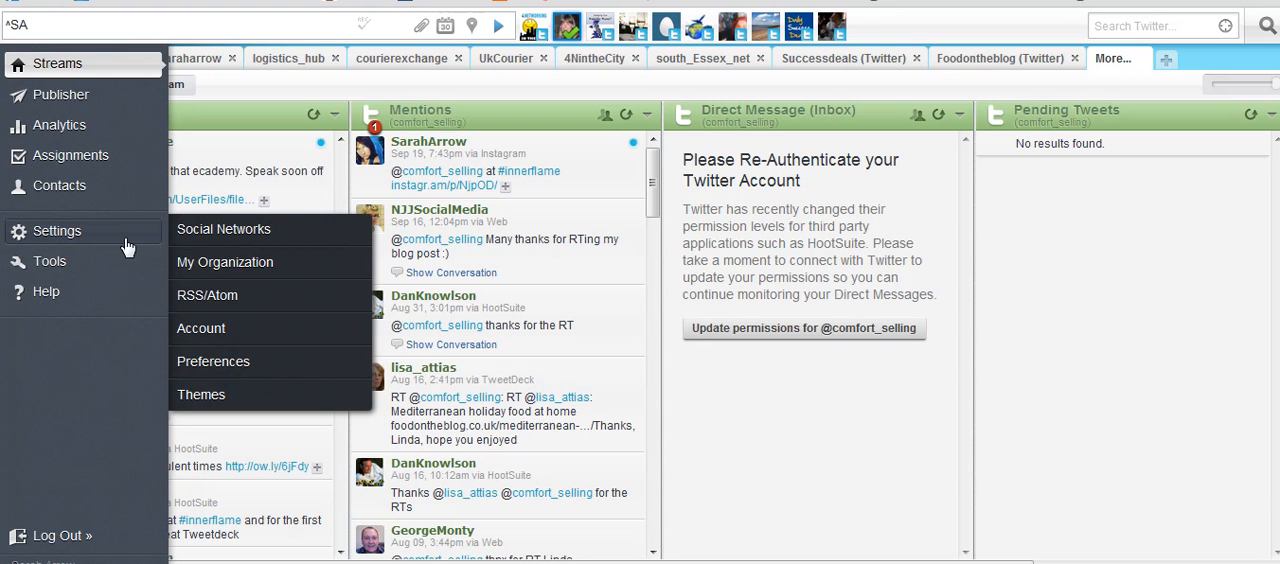
mouse_move(210, 292)
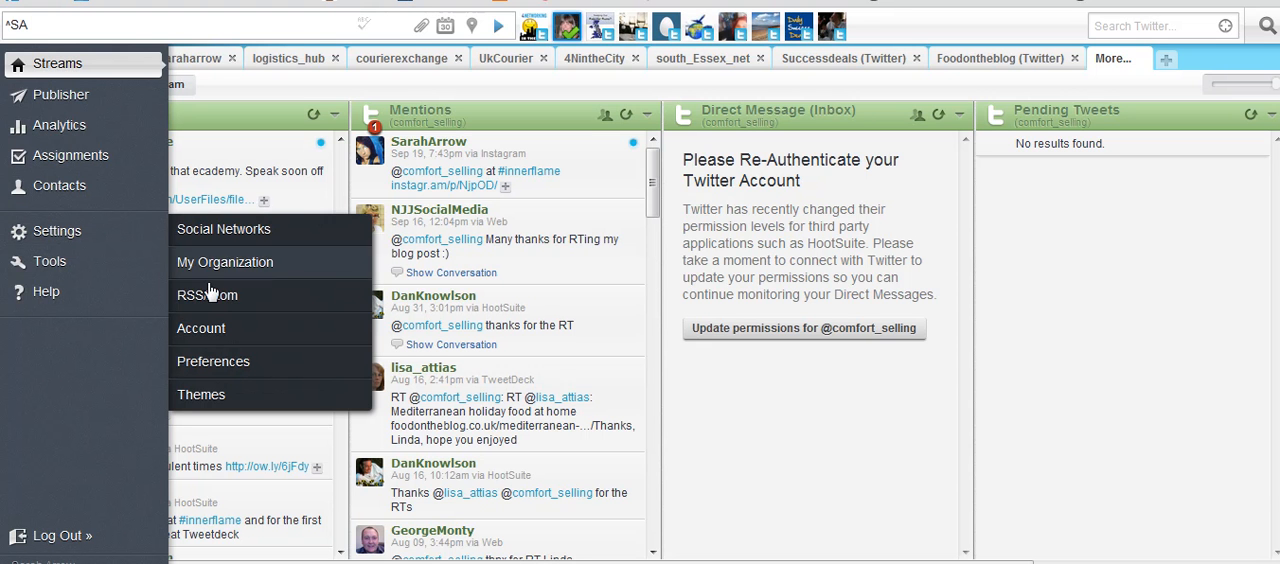
mouse_move(208, 296)
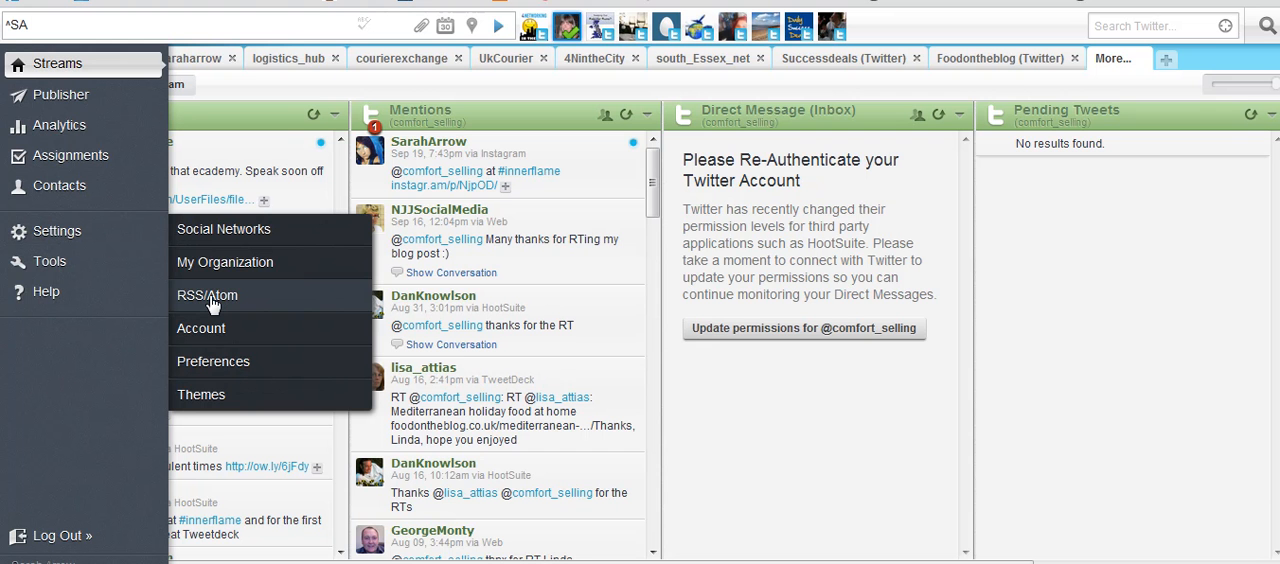
mouse_move(208, 296)
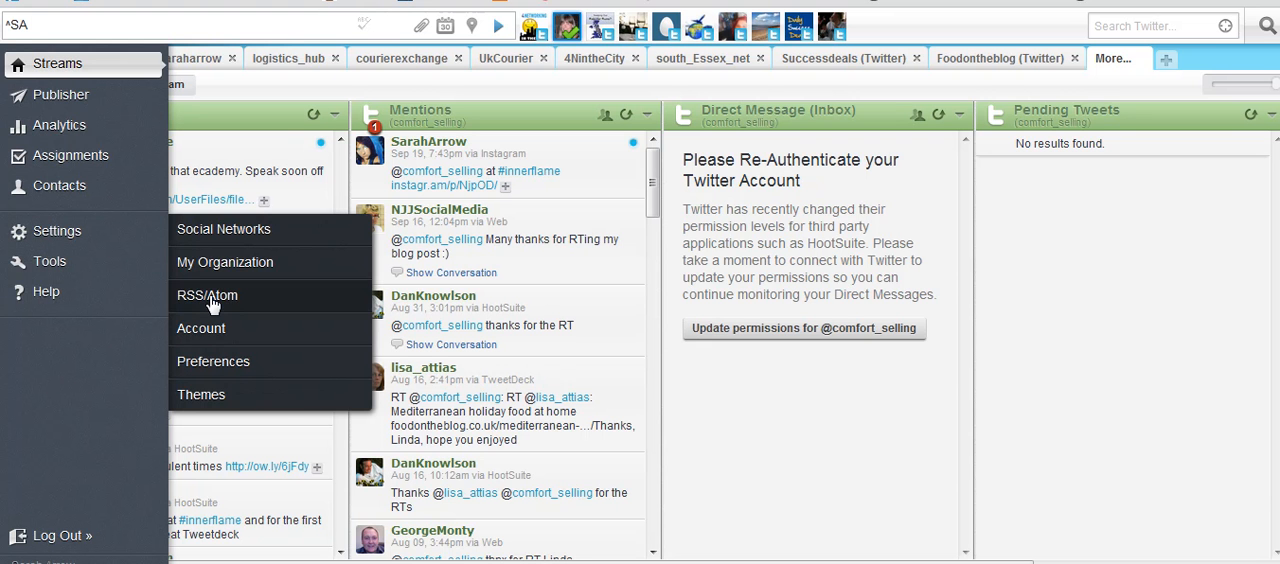
Step: Show the RSS/Atom Feeds settings and review existing feeds like Small Business Training
left_click(208, 296)
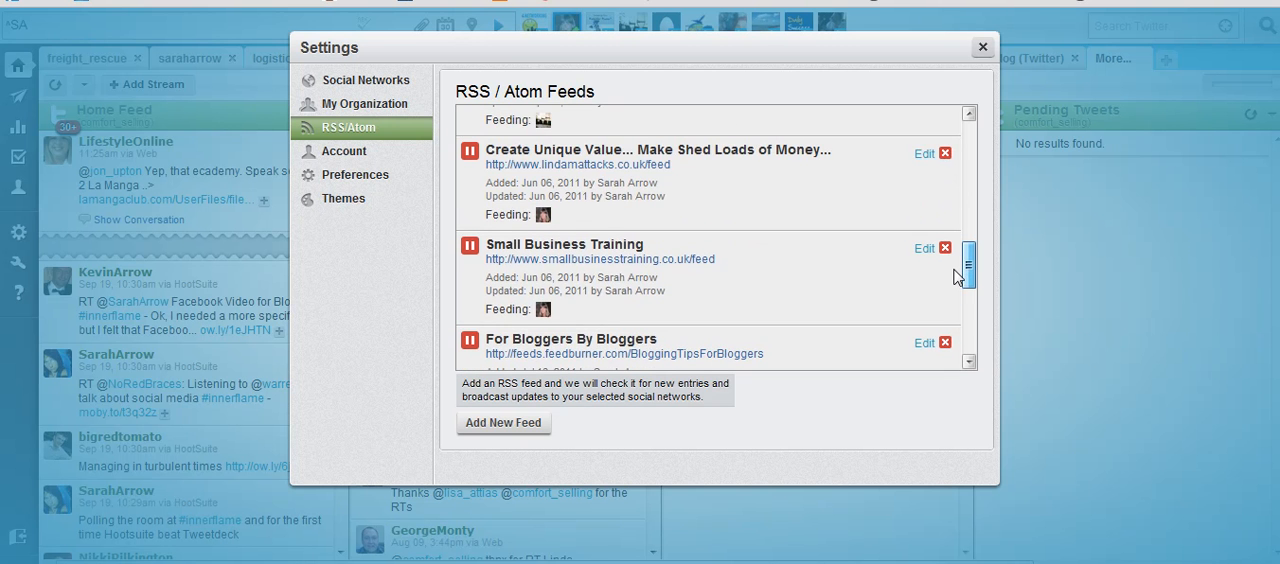
scroll("down", 3)
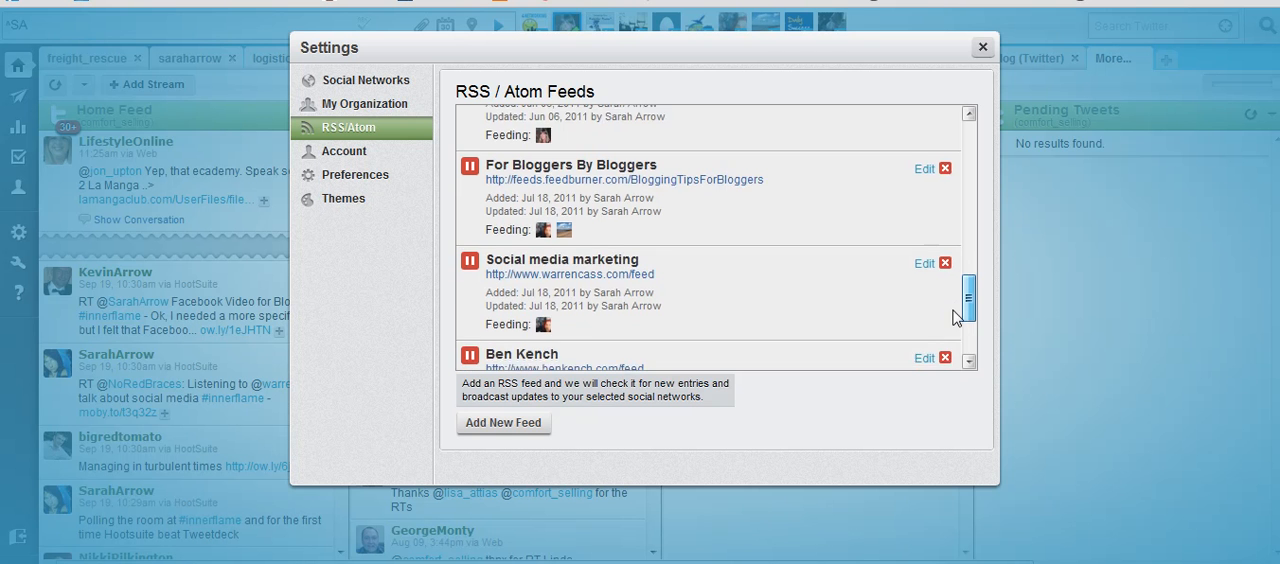
scroll("down", 3)
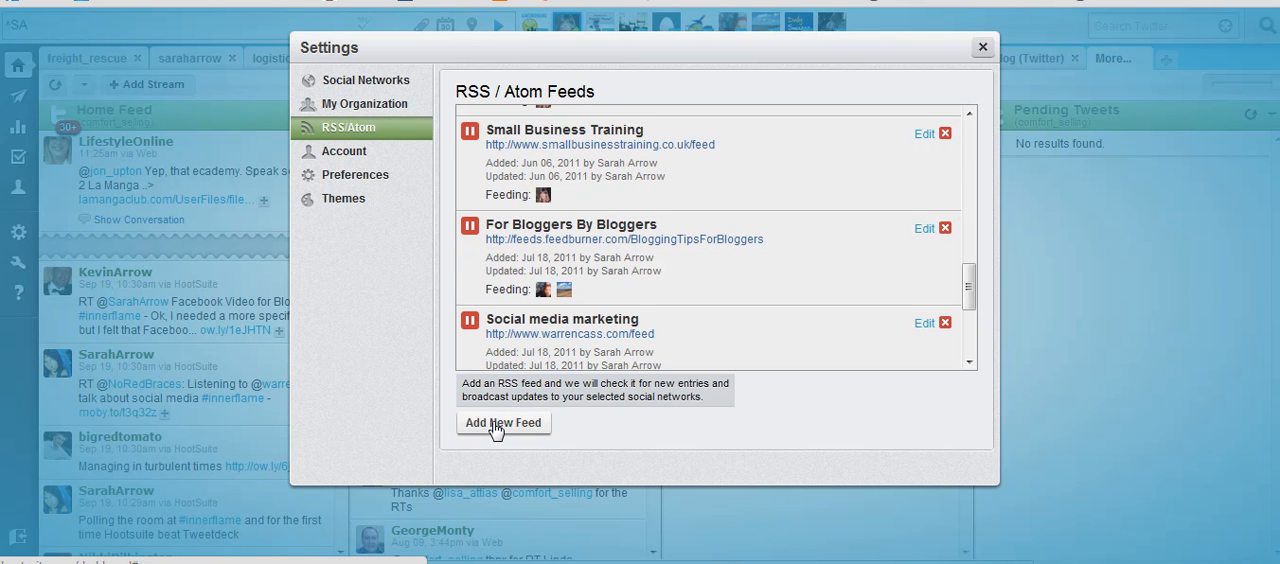
left_click(504, 422)
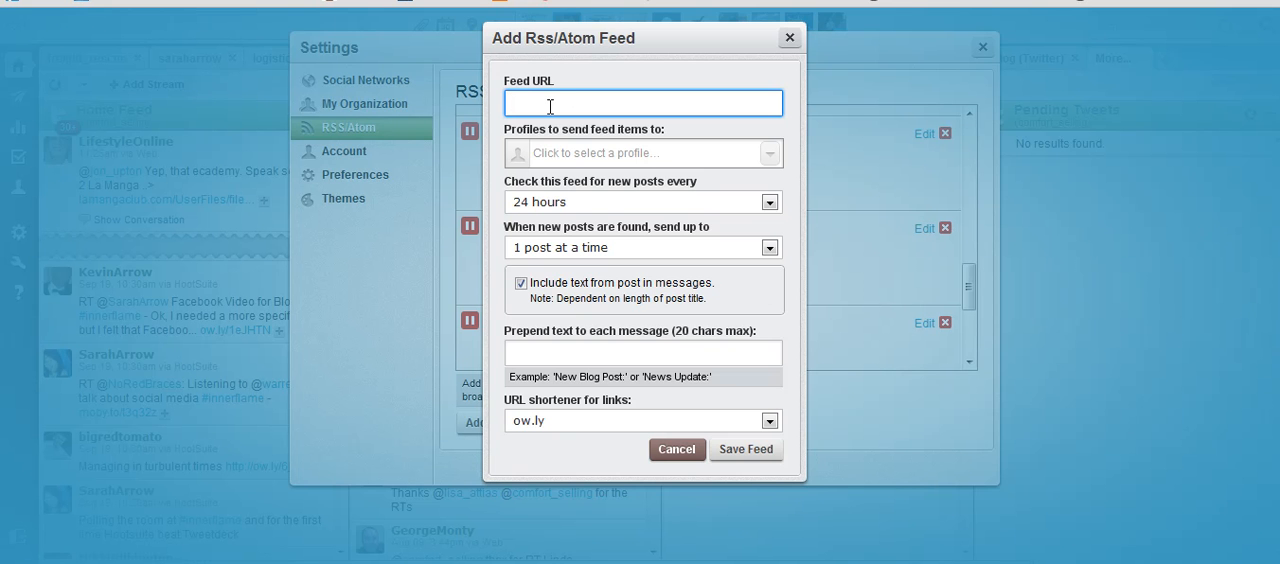
type("http://")
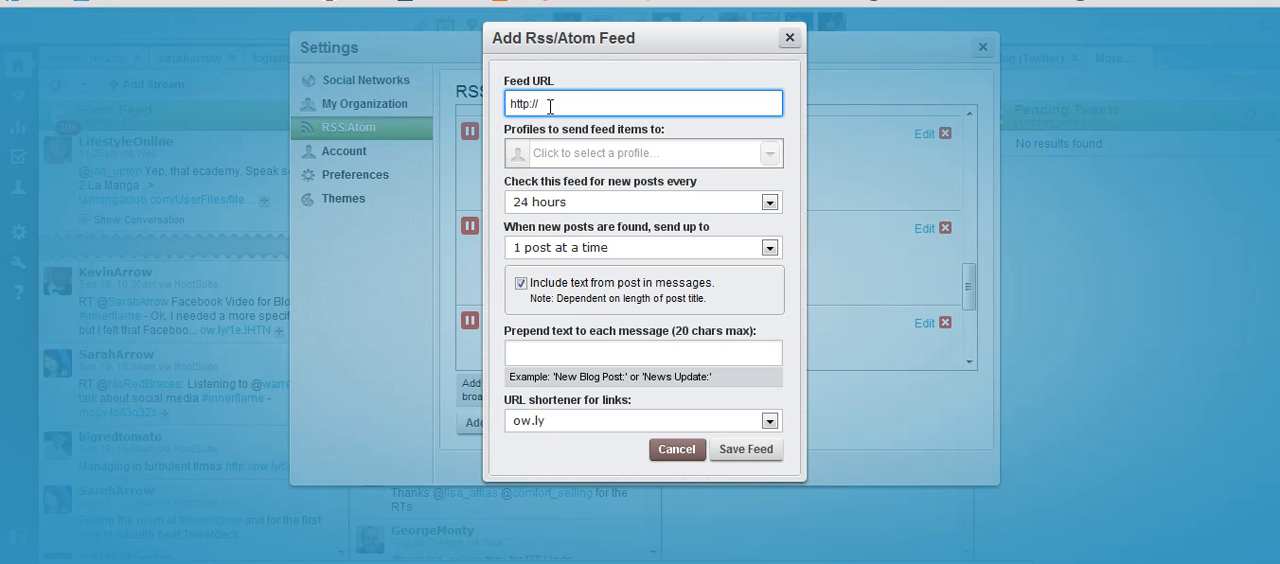
type("www.")
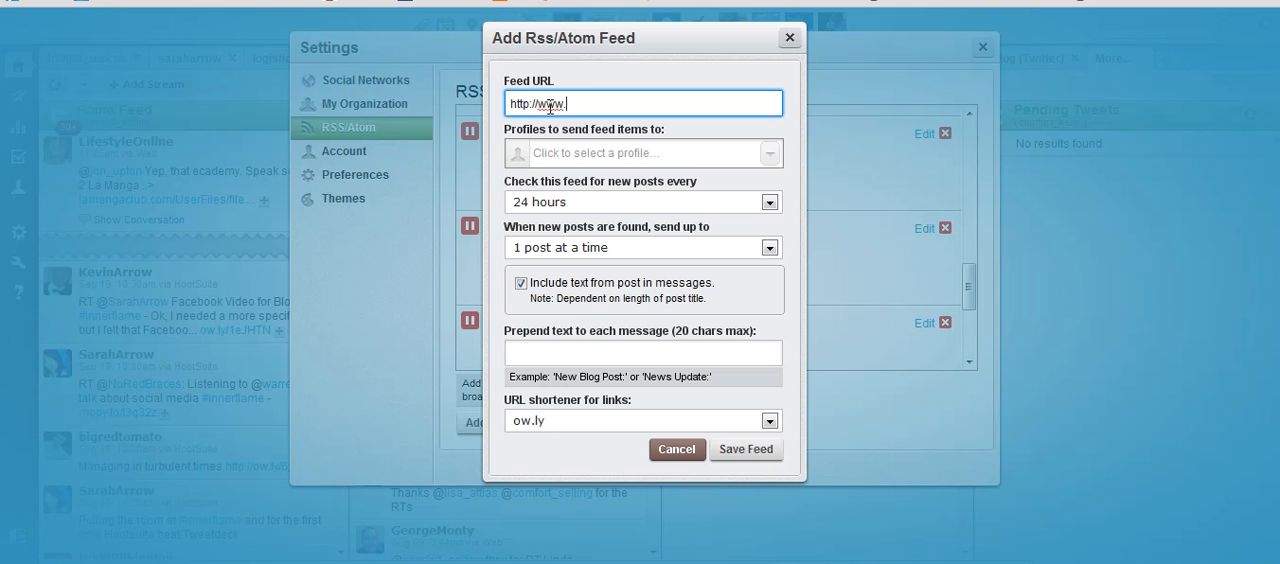
type(".birds")
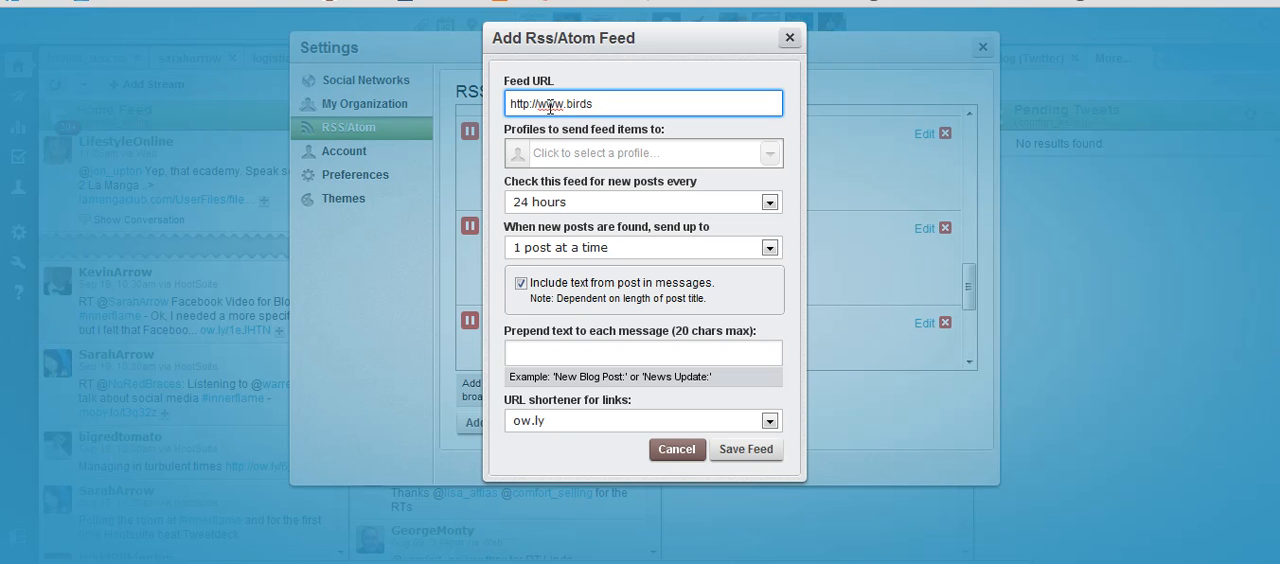
type("ontheblo")
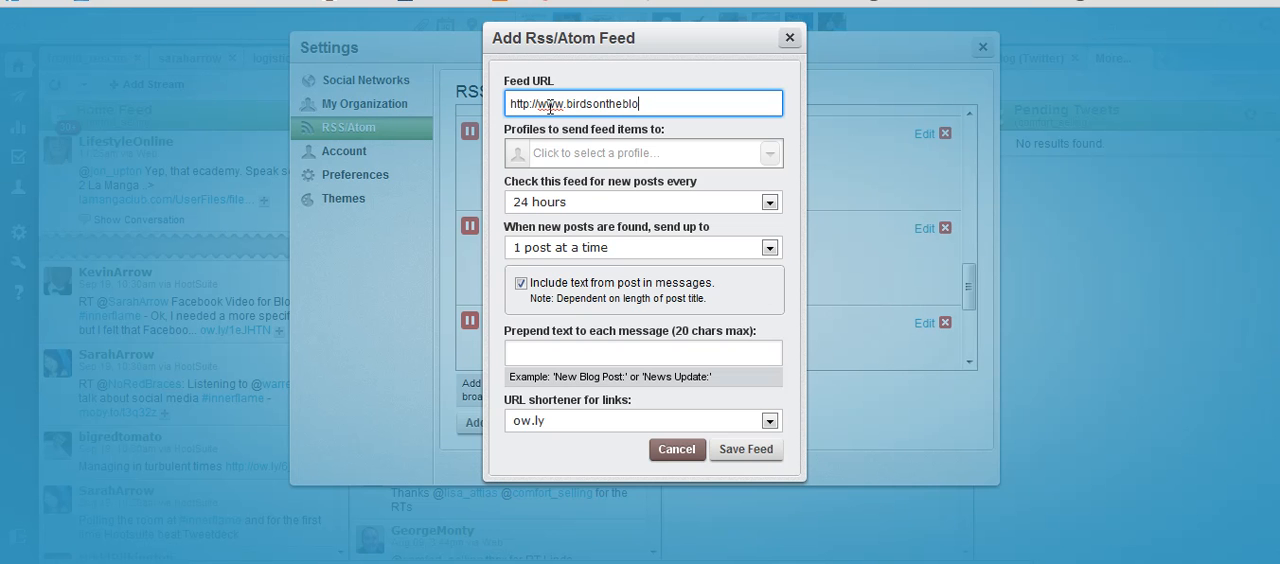
type(".co.uk")
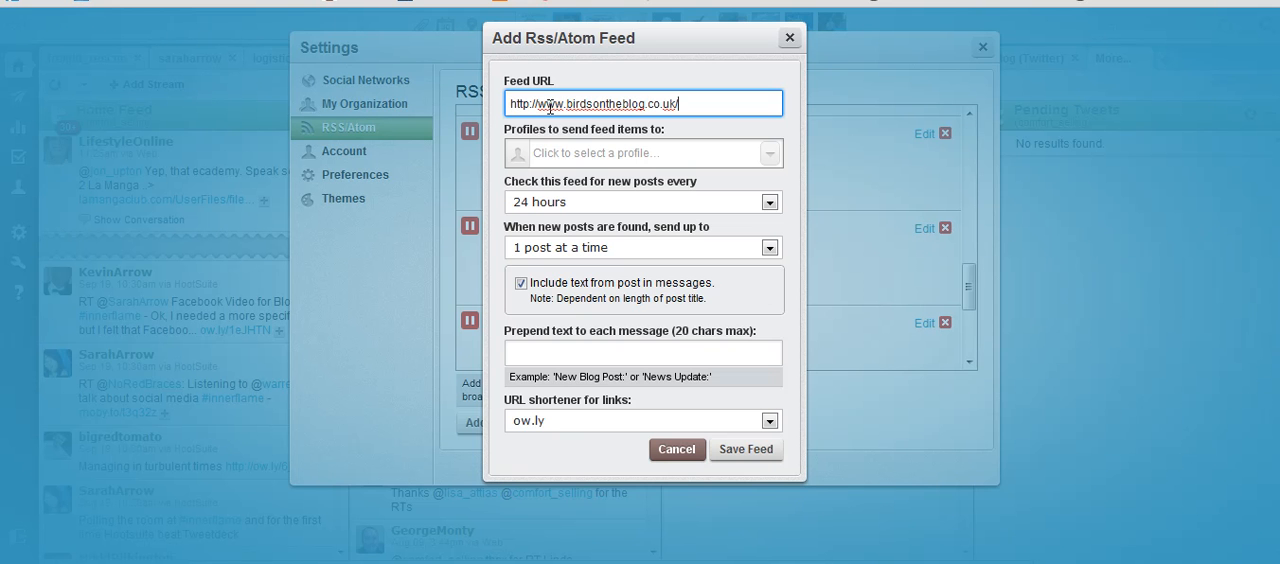
type("/feed")
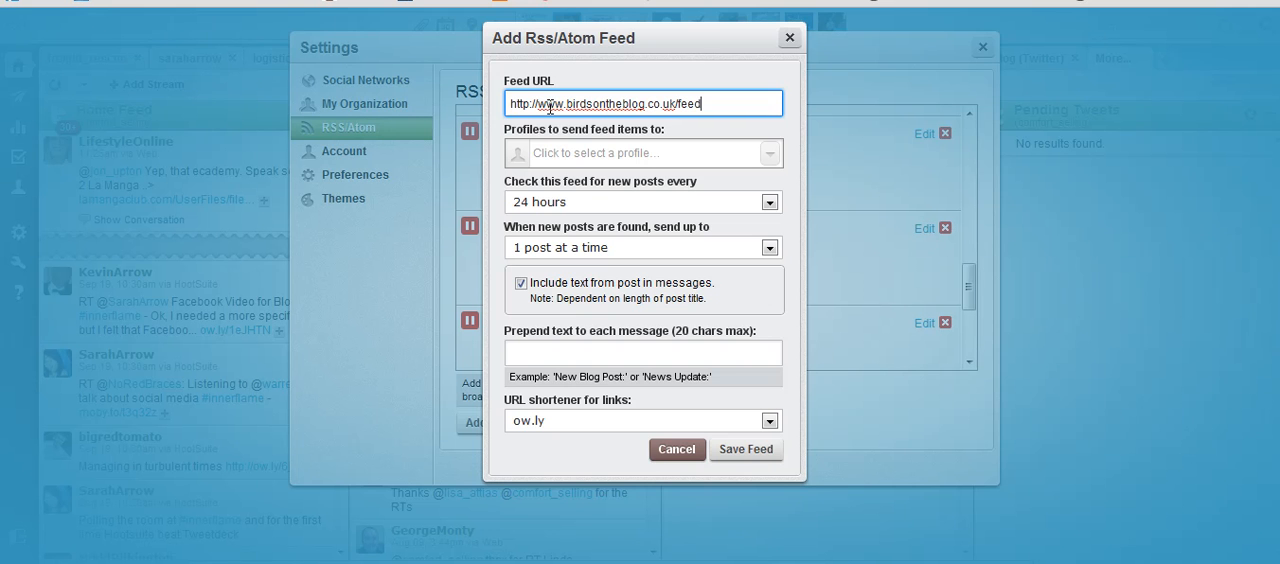
Step: Assign the feed to one profile and set it to be checked every 6 hours
left_click(636, 152)
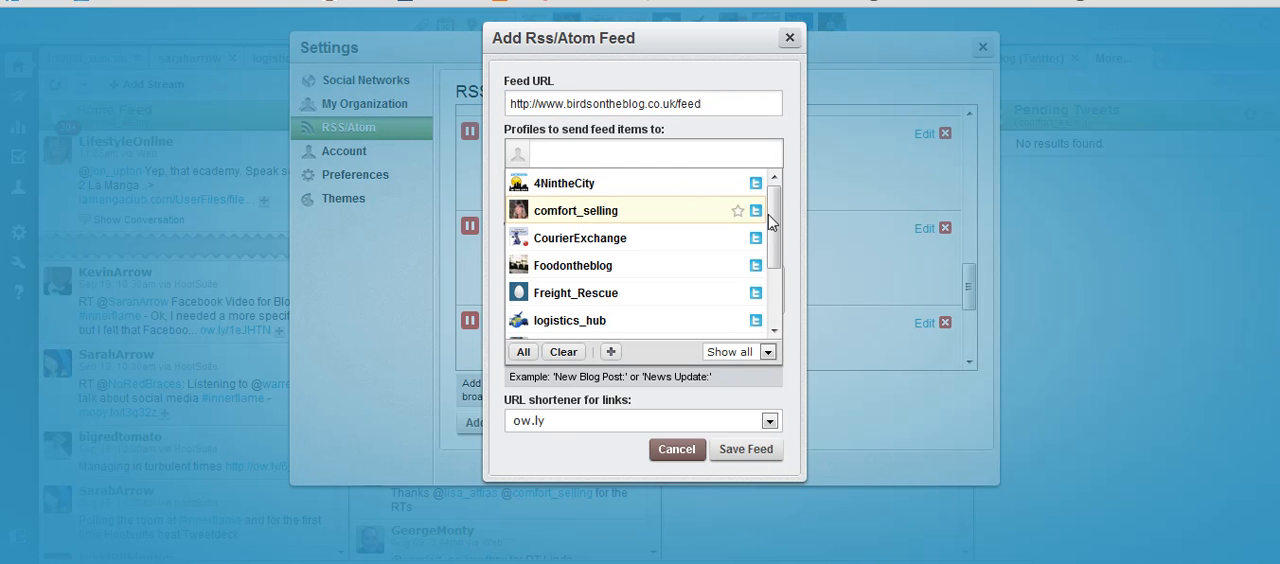
mouse_move(600, 218)
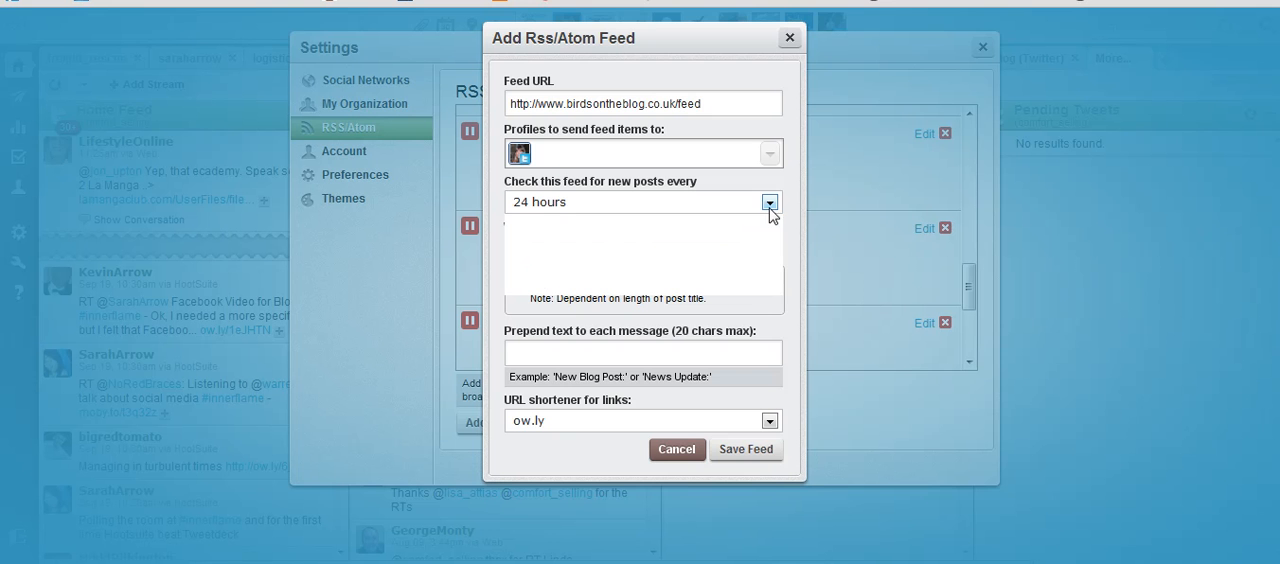
left_click(768, 200)
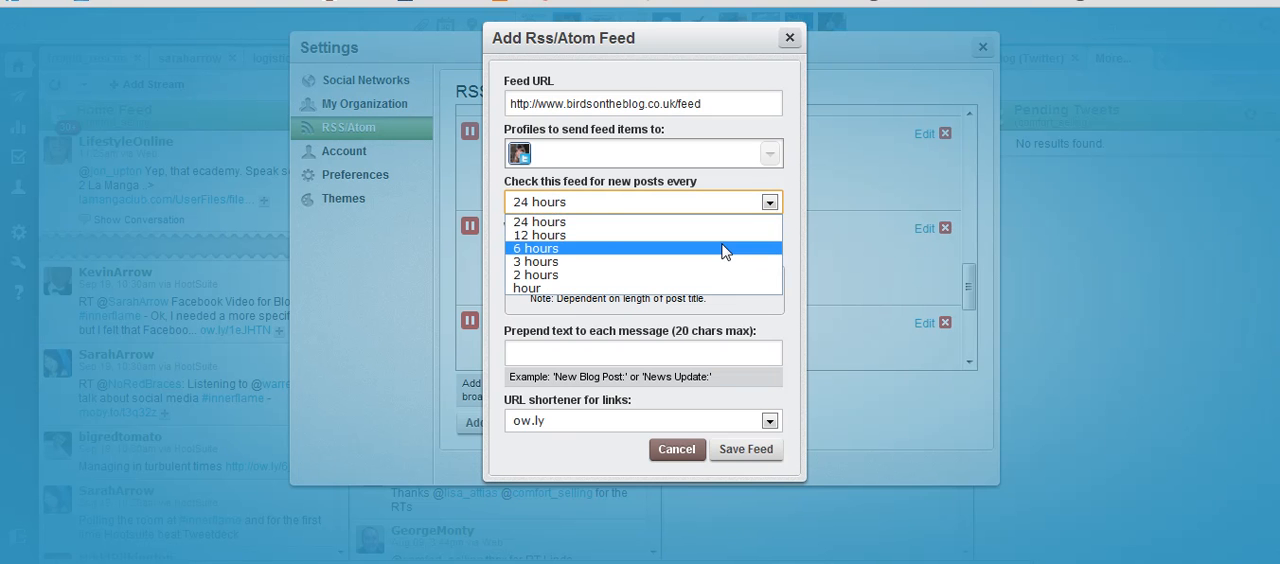
left_click(536, 248)
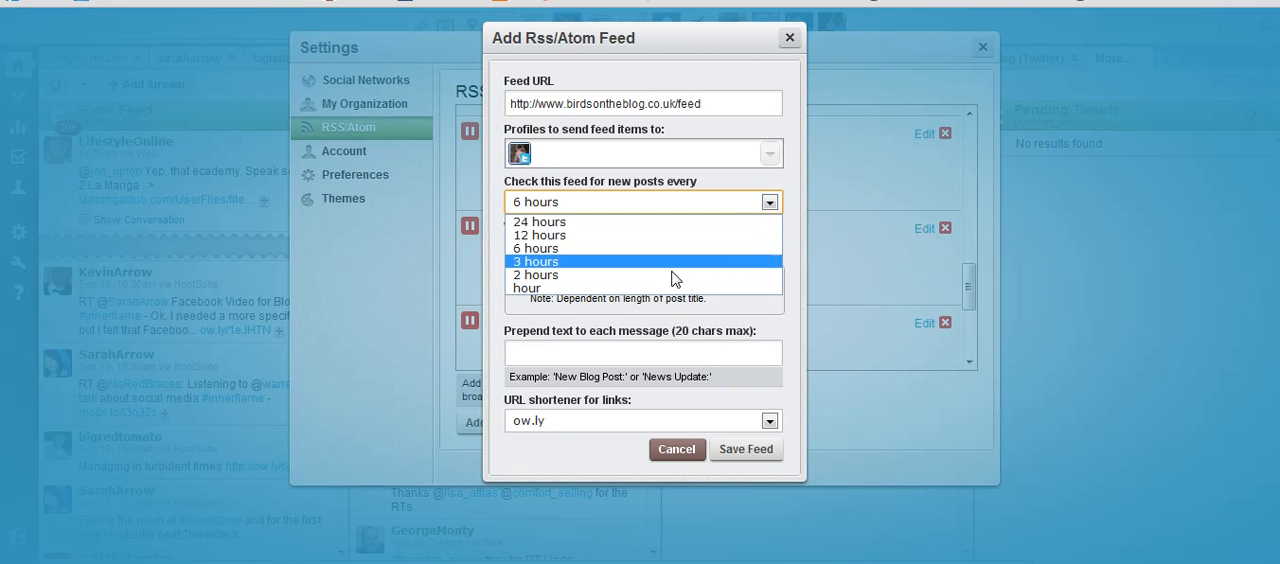
mouse_move(670, 288)
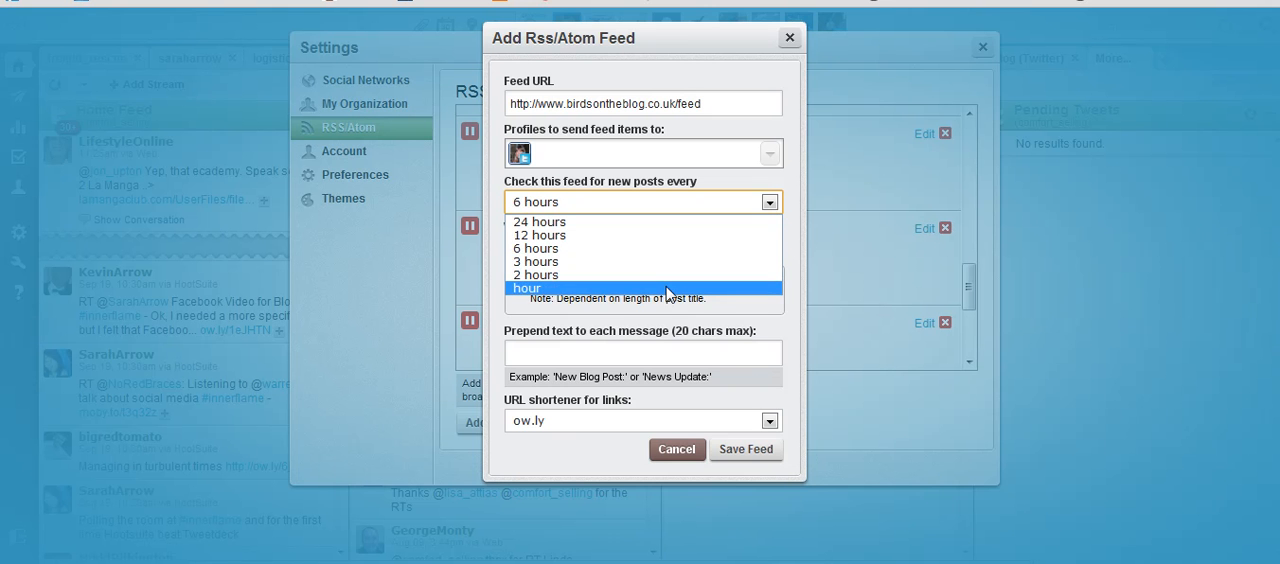
mouse_move(650, 248)
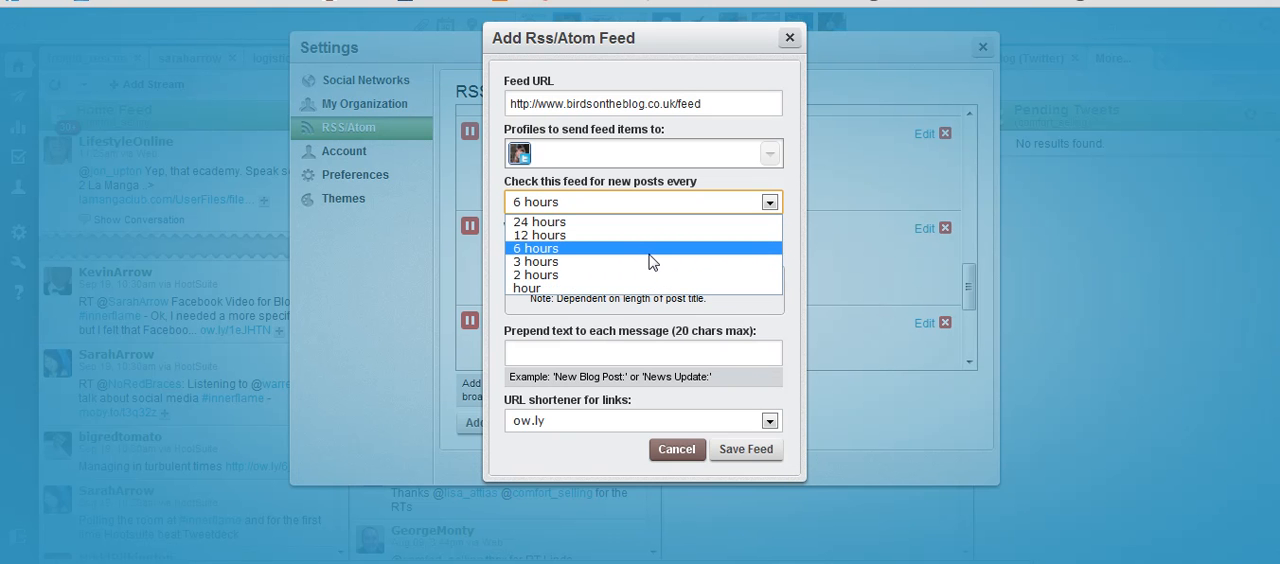
mouse_move(652, 262)
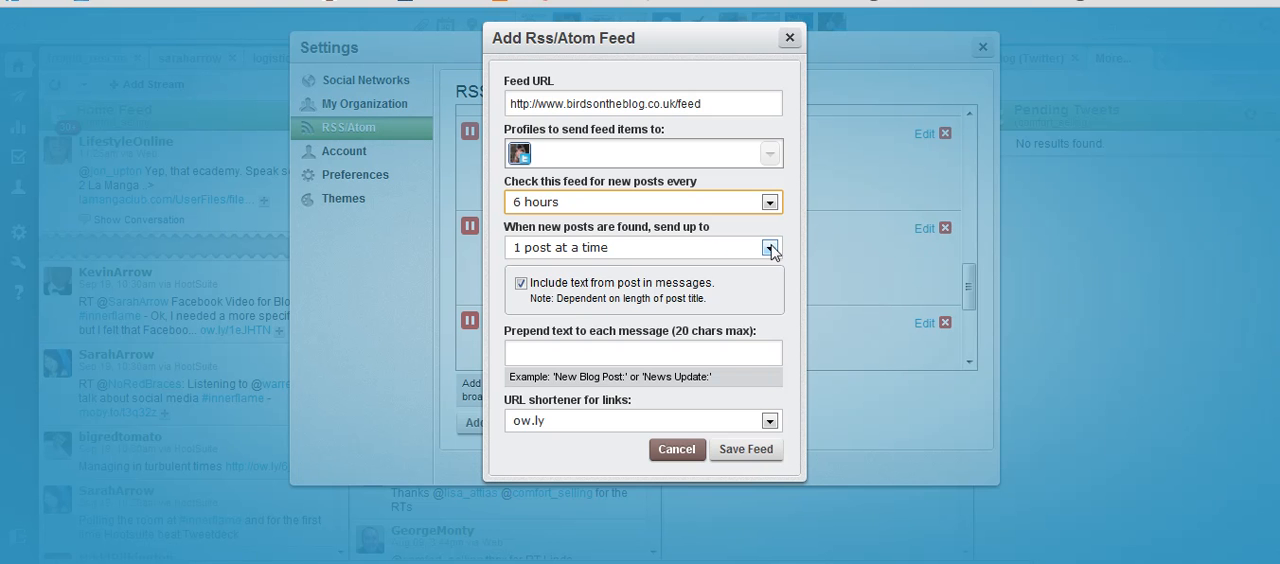
Step: Show the 1 to 5 post choices for 'When new posts are found, send up to'
left_click(768, 248)
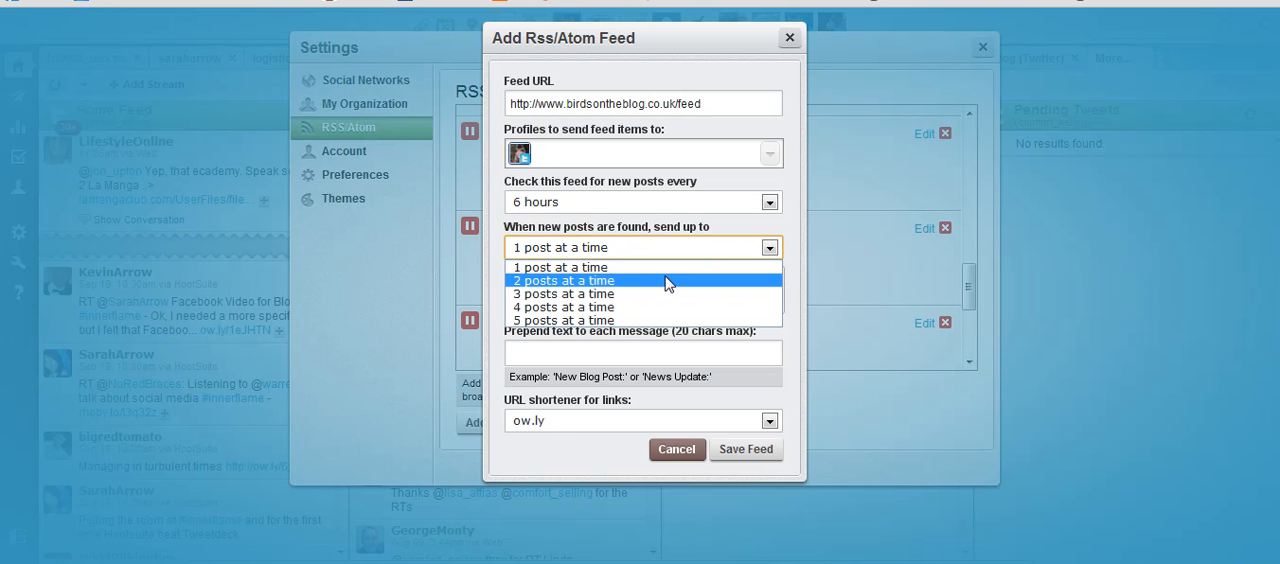
mouse_move(648, 308)
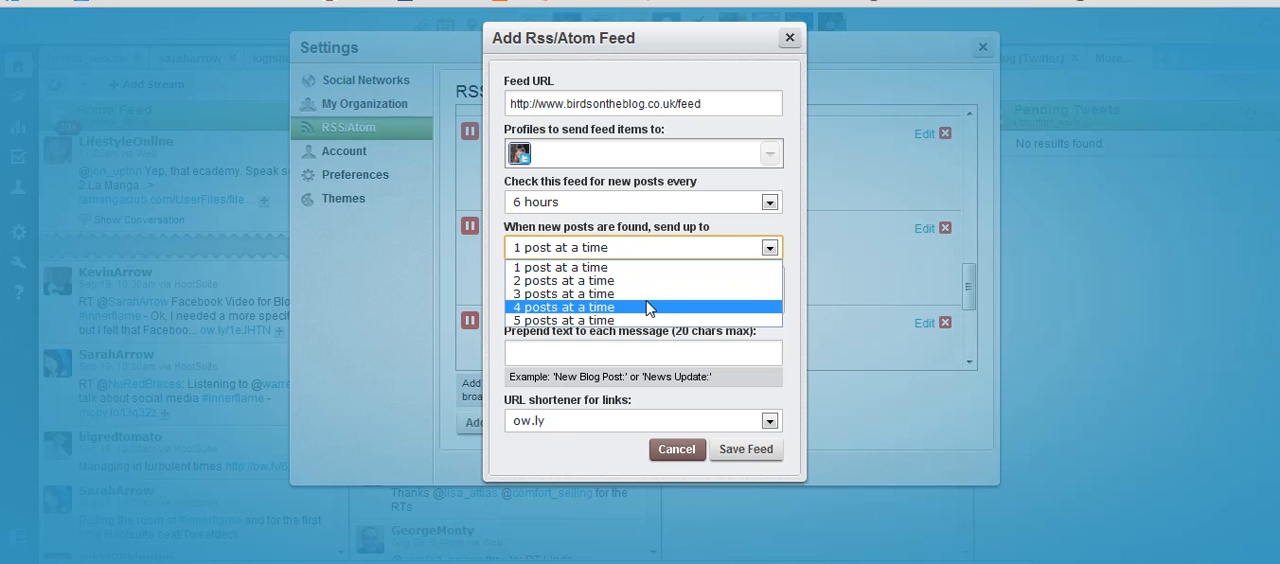
mouse_move(640, 314)
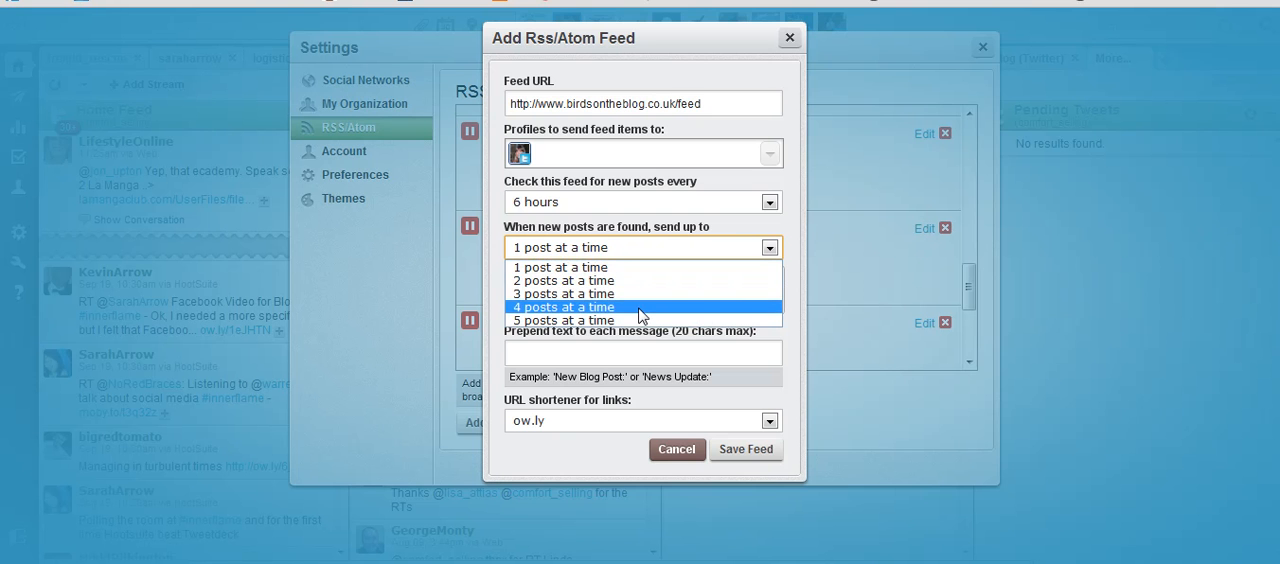
mouse_move(632, 268)
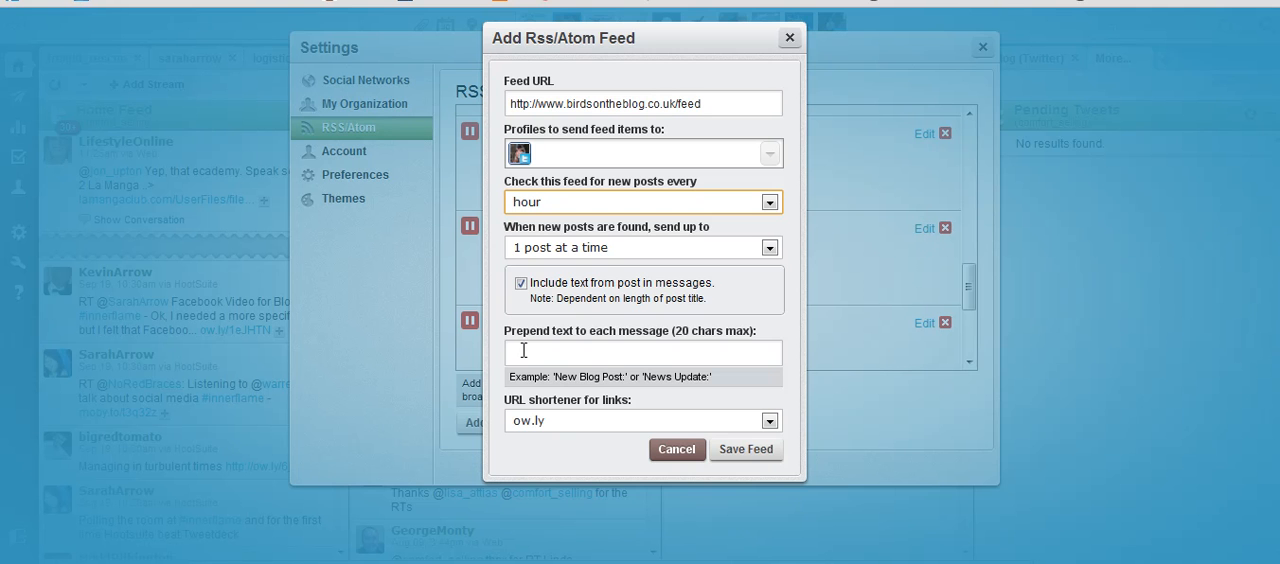
left_click(644, 352)
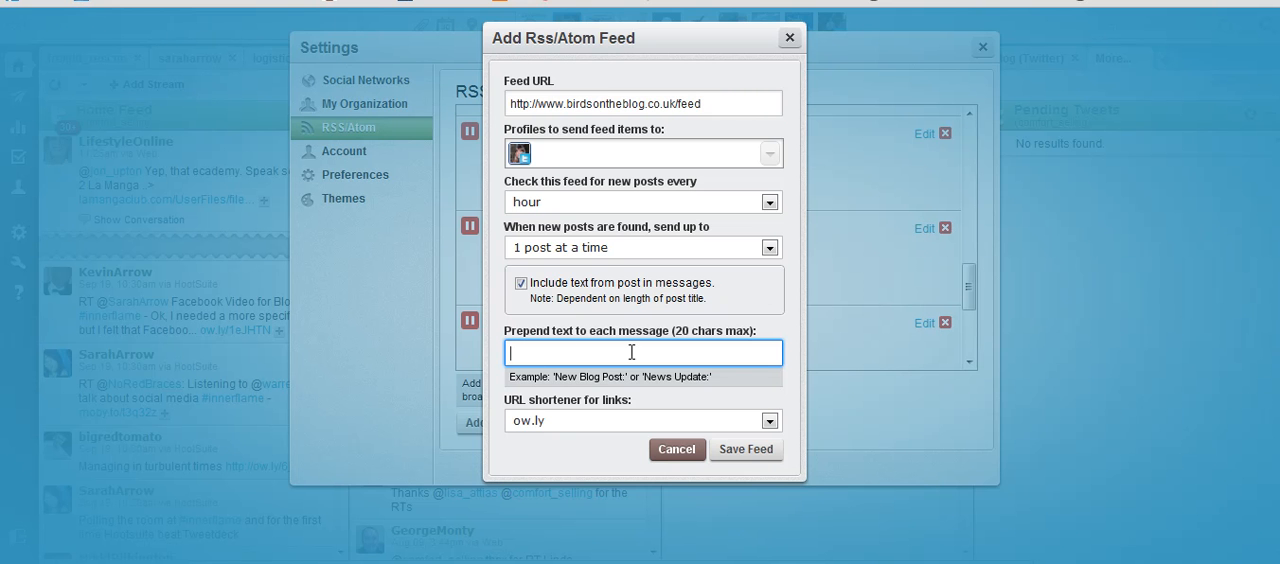
mouse_move(664, 346)
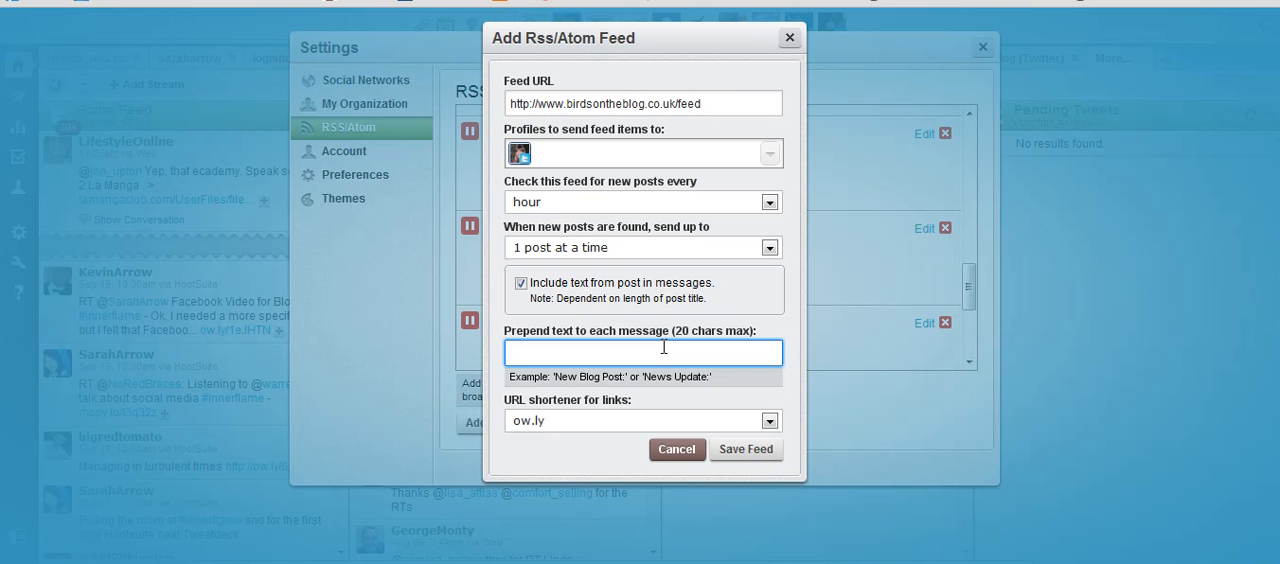
left_click(644, 352)
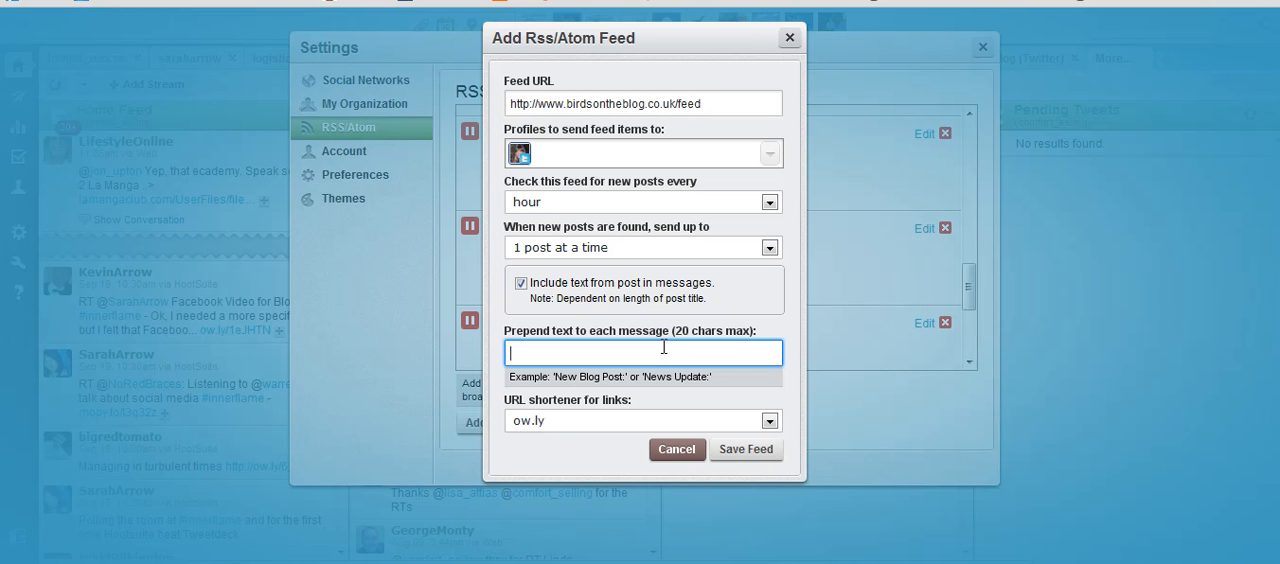
mouse_move(570, 324)
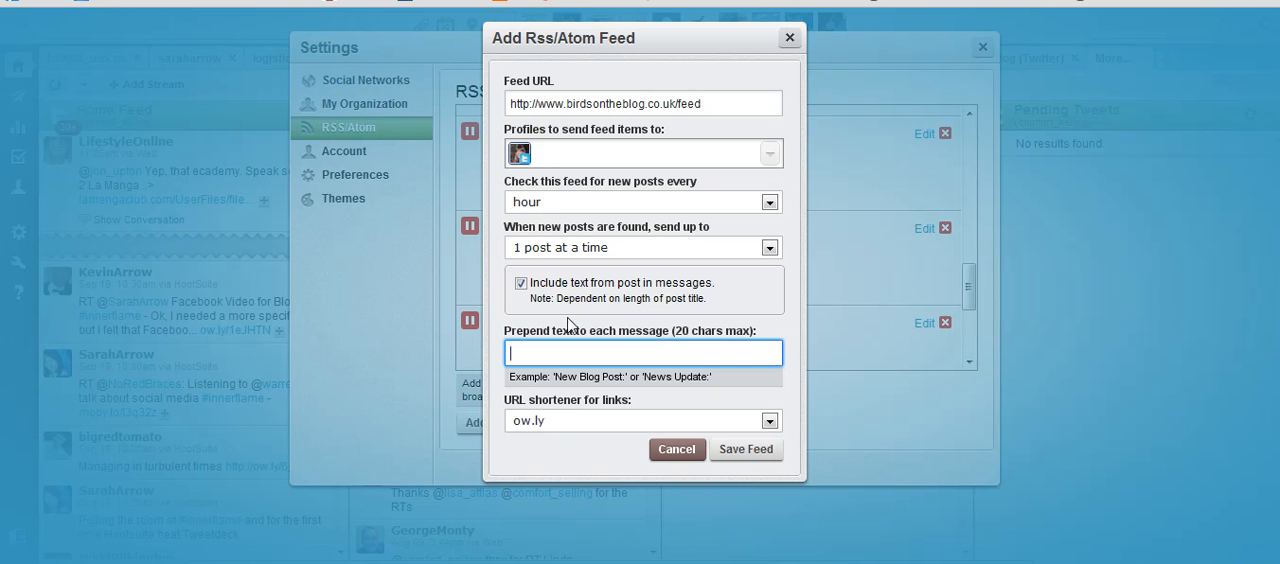
left_click(520, 284)
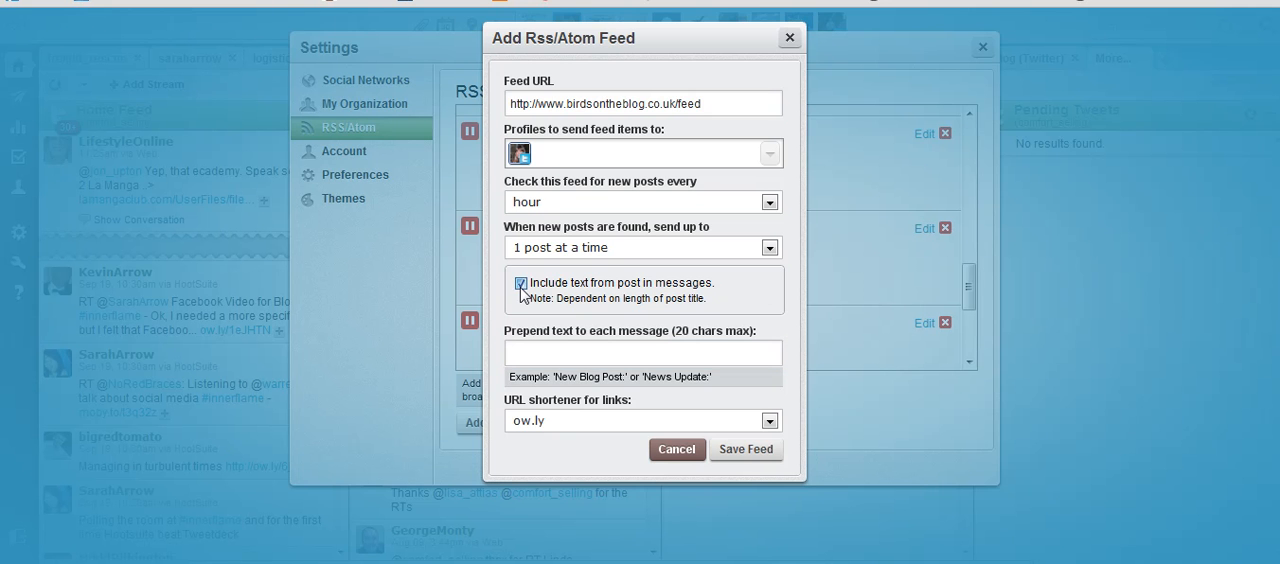
left_click(520, 284)
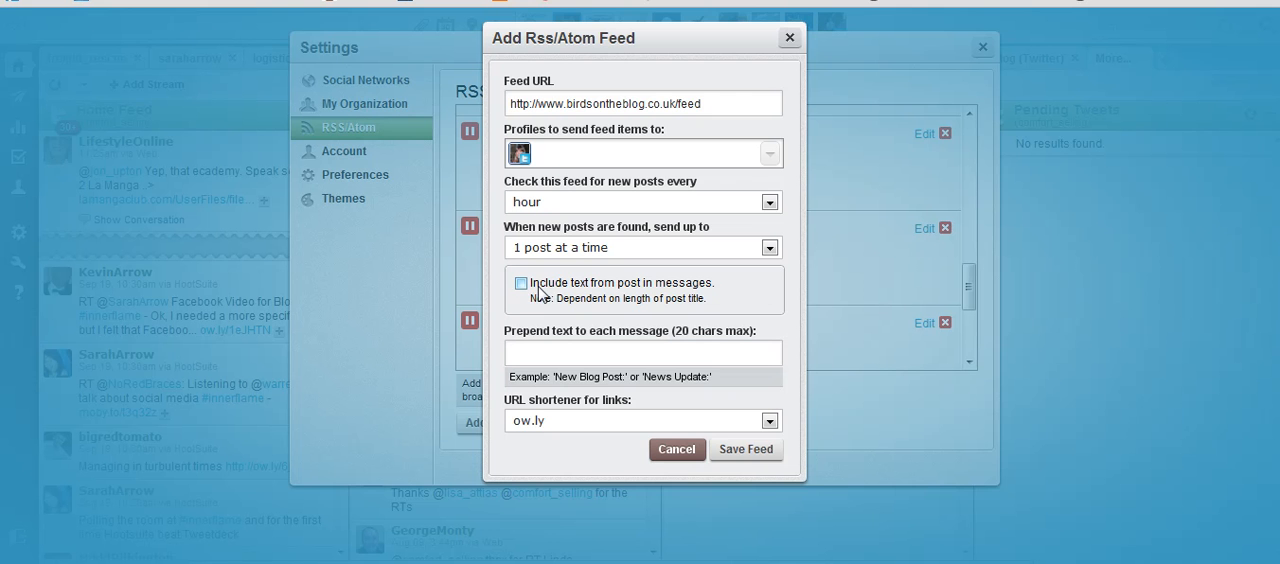
left_click(520, 282)
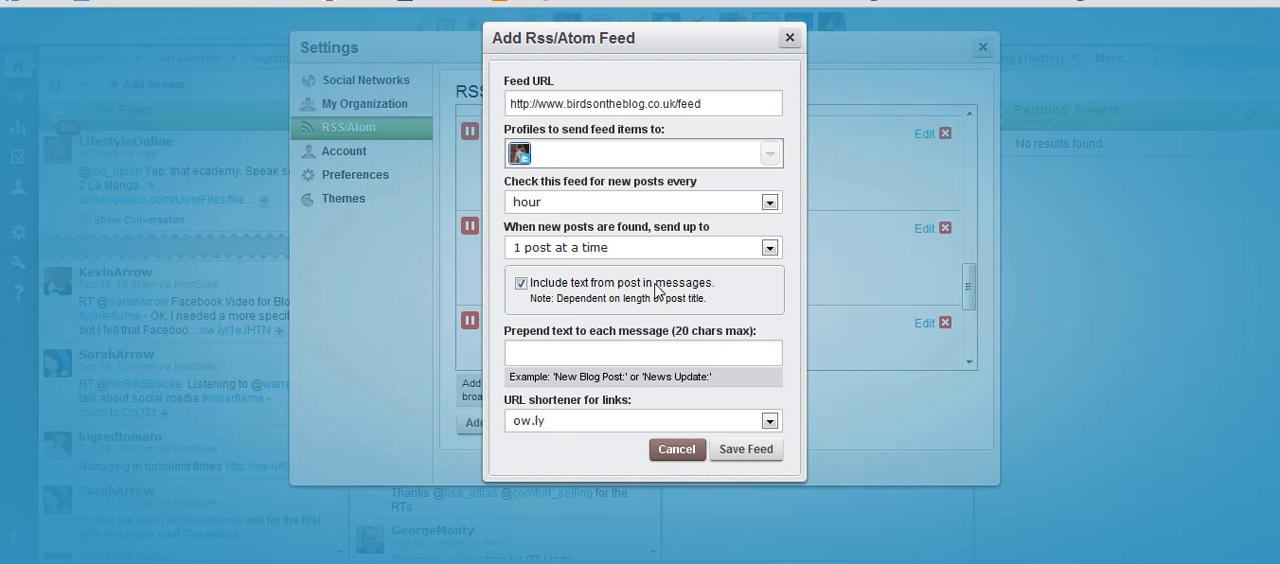
mouse_move(644, 320)
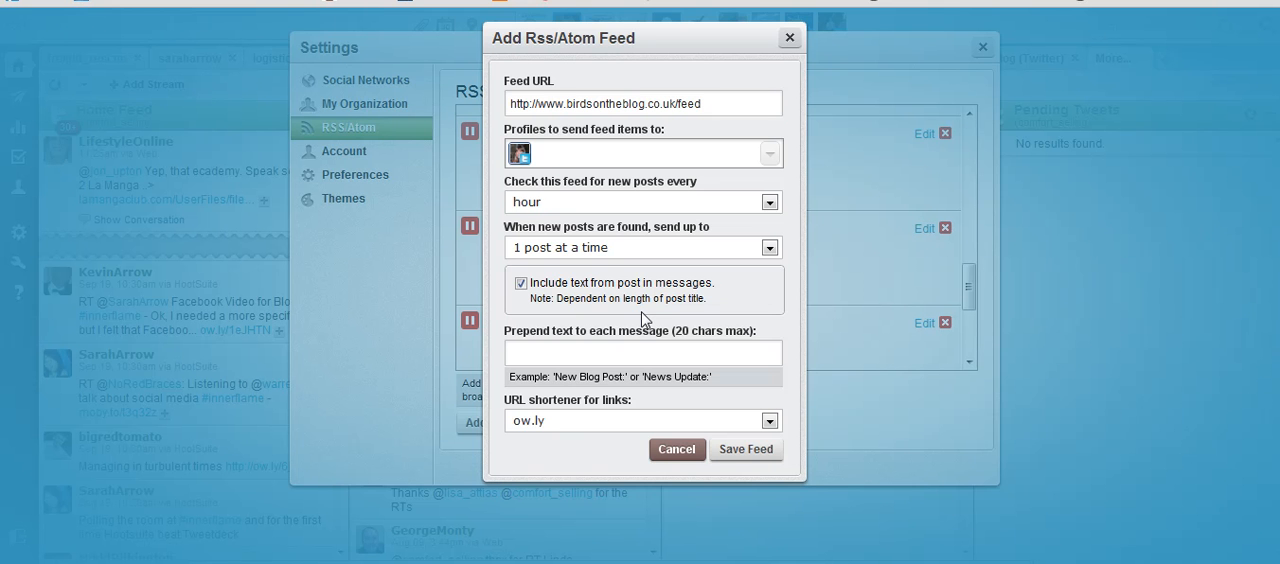
mouse_move(644, 348)
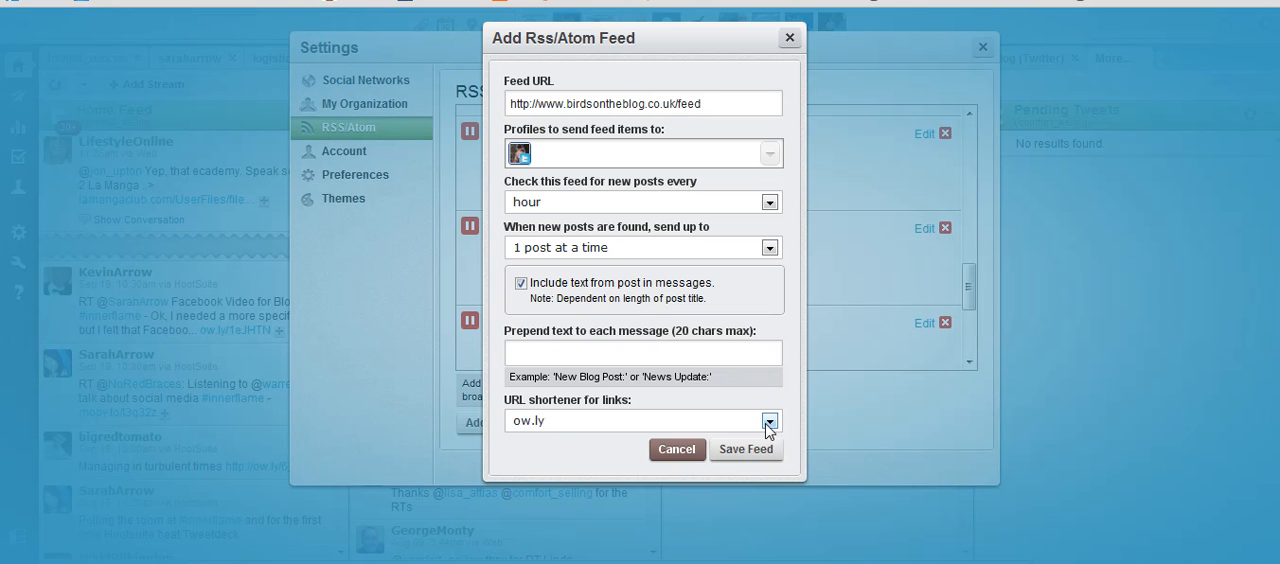
left_click(768, 420)
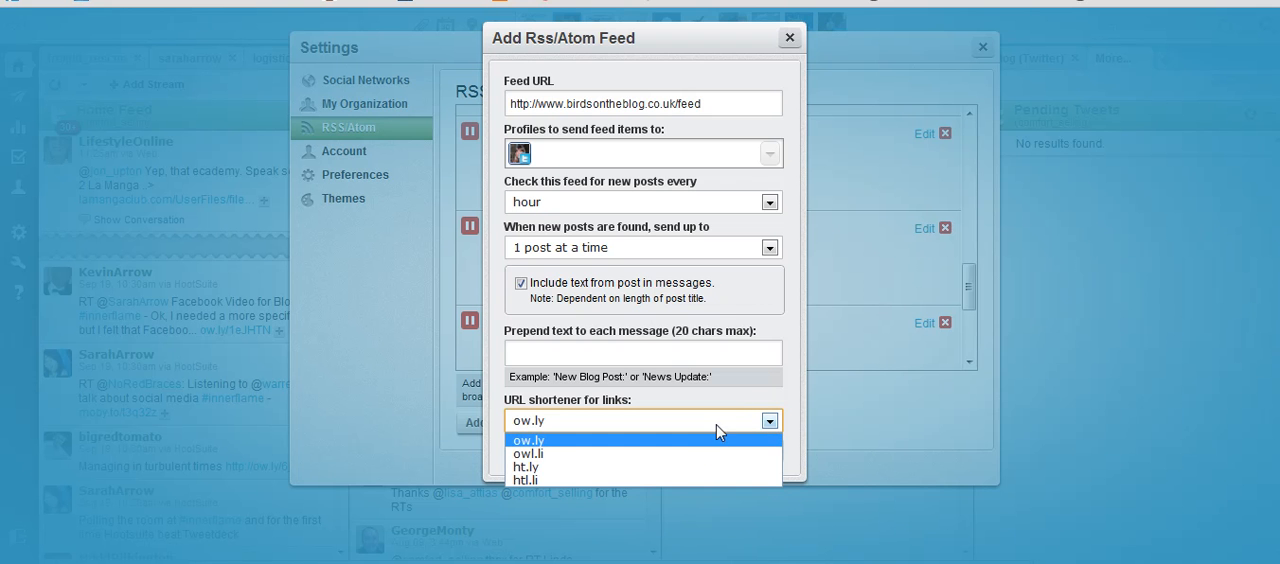
mouse_move(676, 452)
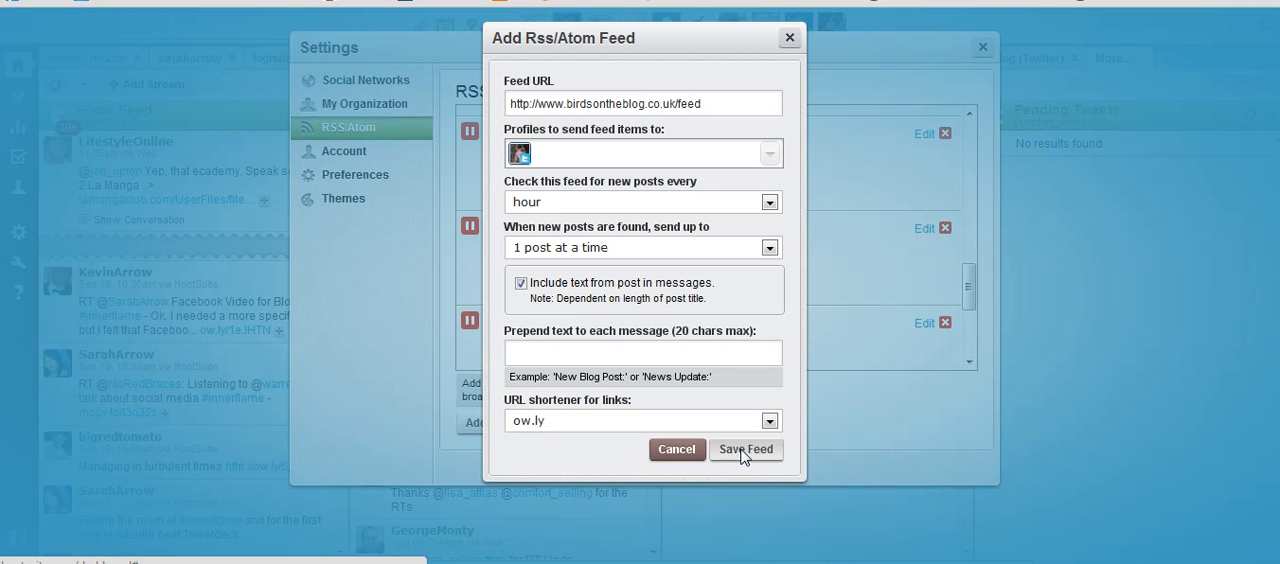
Step: Save the birdsontheblog.co.uk feed and return to the RSS/Atom Feeds list
left_click(744, 448)
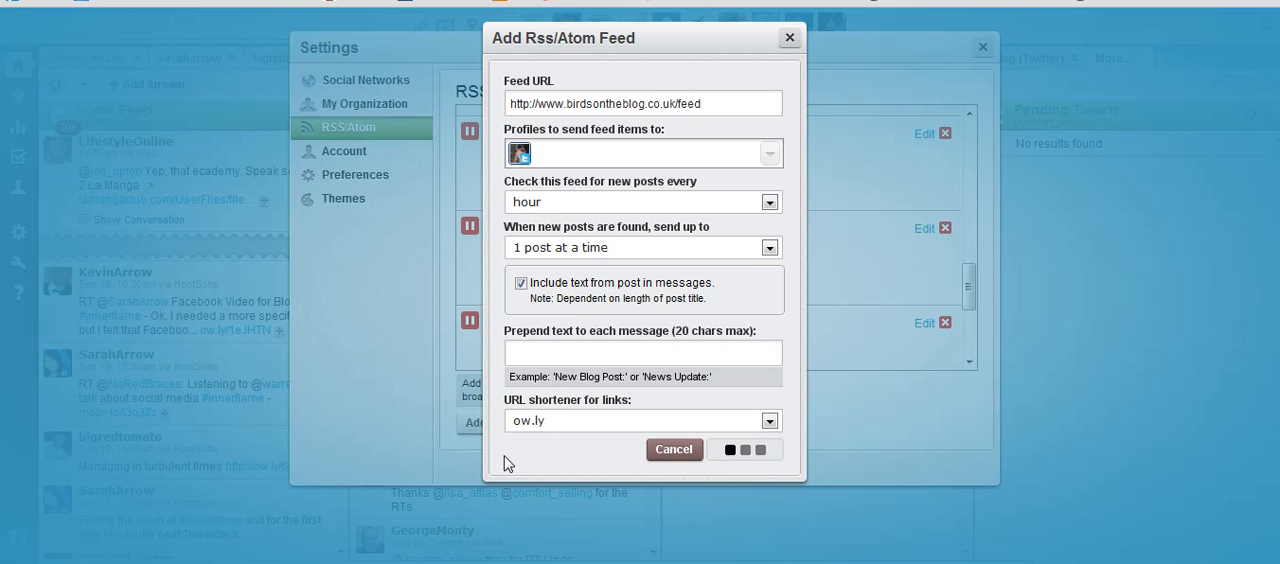
left_click(760, 450)
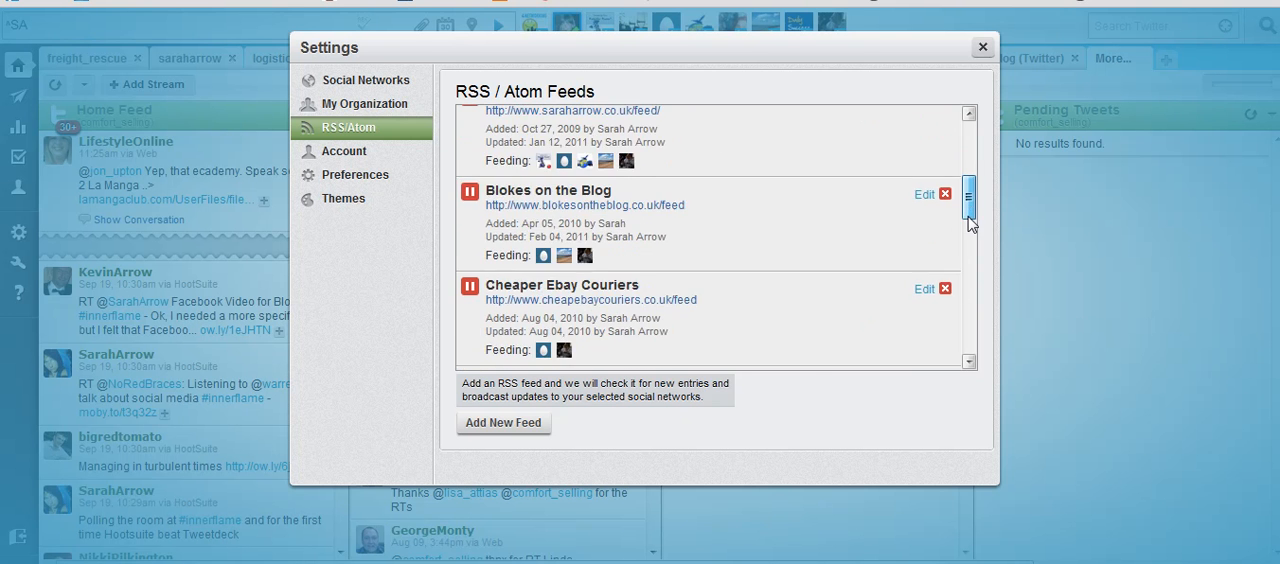
Step: Scroll to the bottom of the feed list to the new Birds on the Blog feed, added Sep 21, 2011
scroll("down", 3)
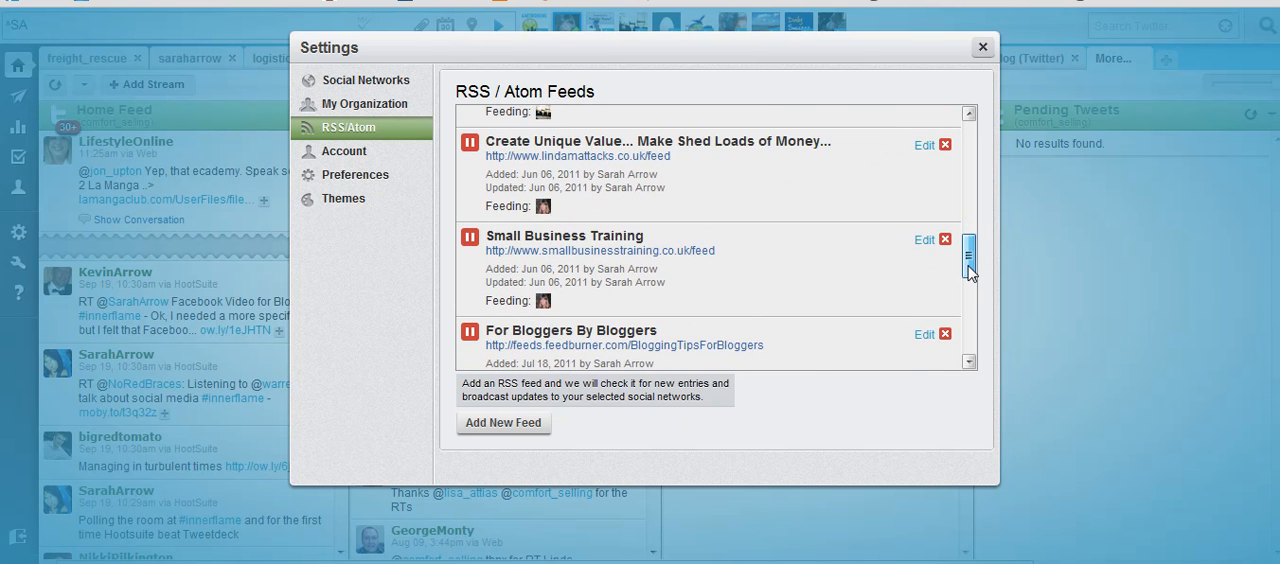
scroll("down", 3)
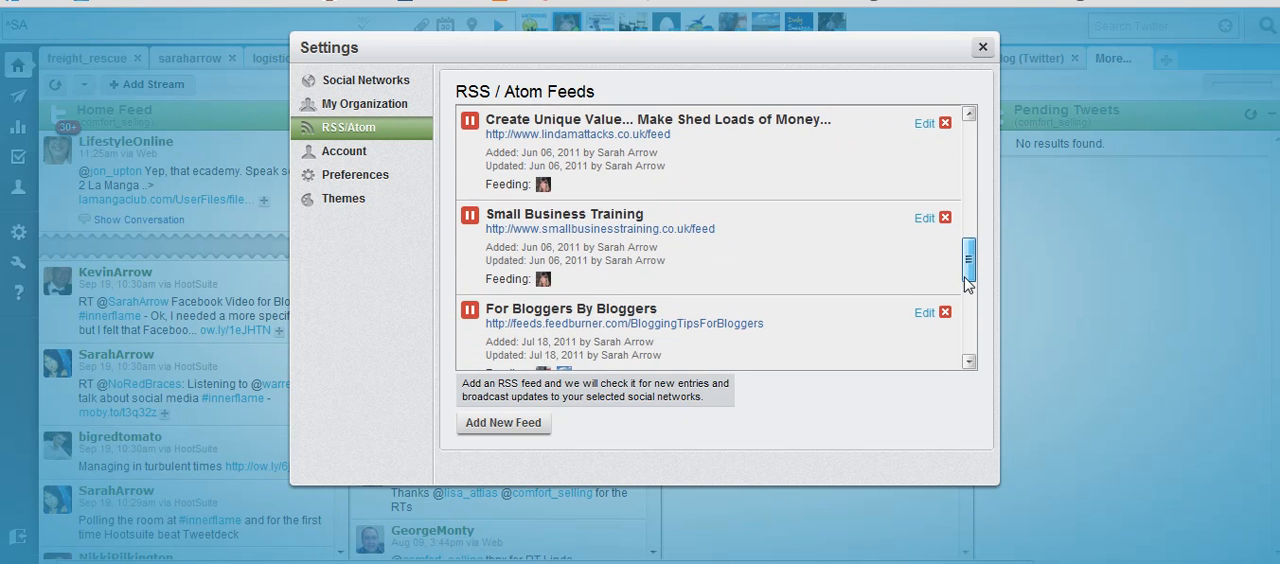
scroll("down", 3)
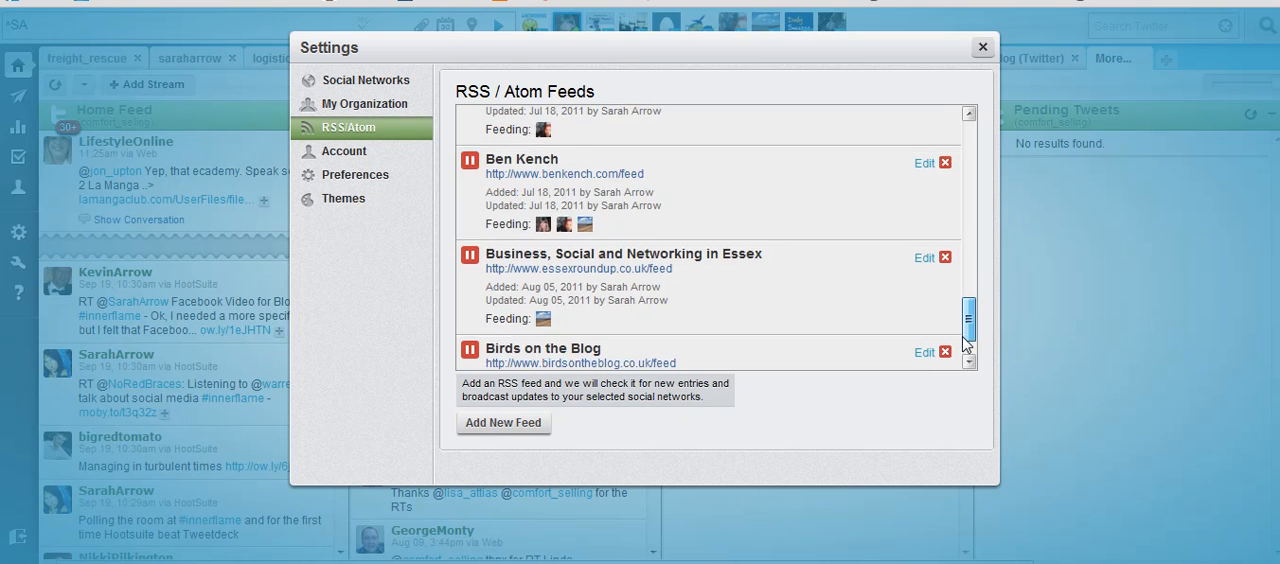
scroll("down", 3)
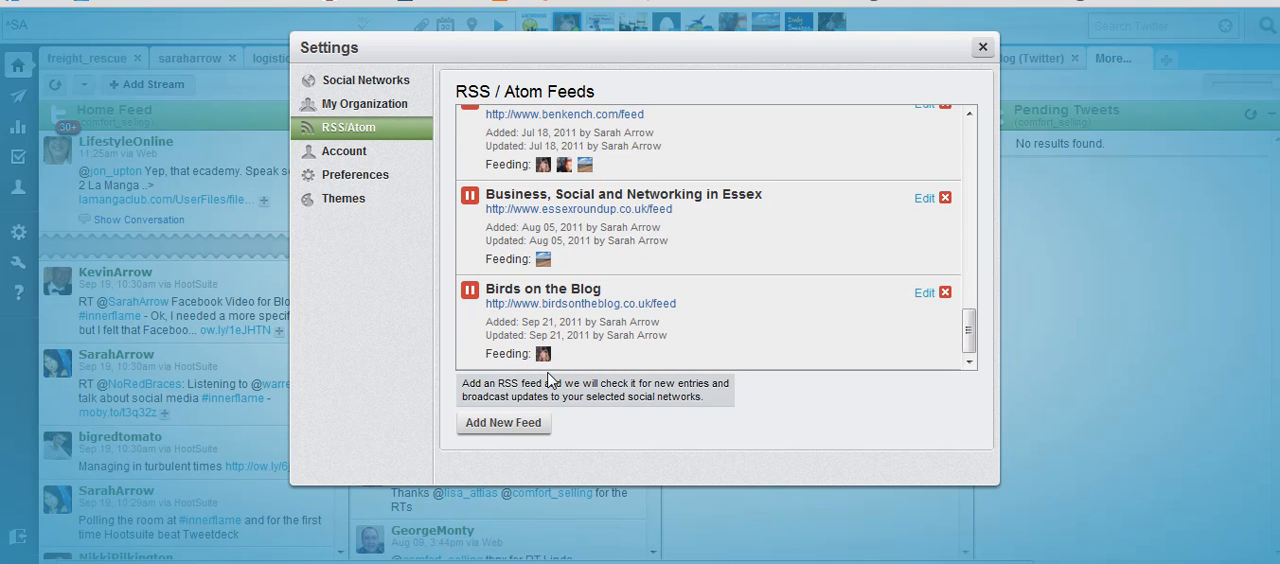
mouse_move(544, 354)
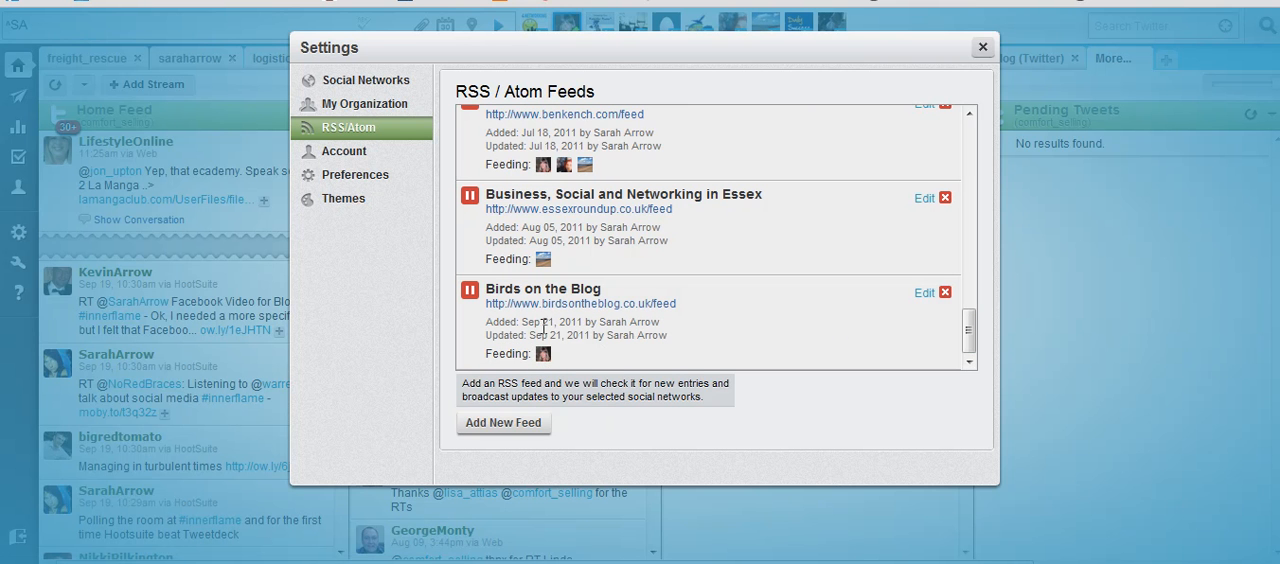
mouse_move(658, 340)
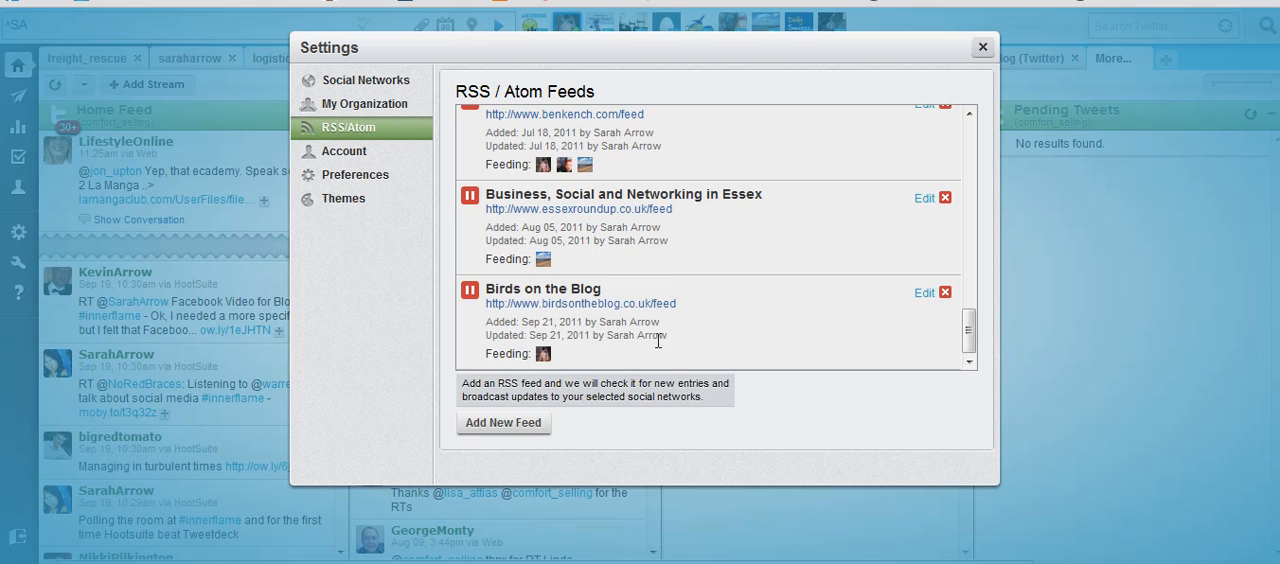
mouse_move(922, 308)
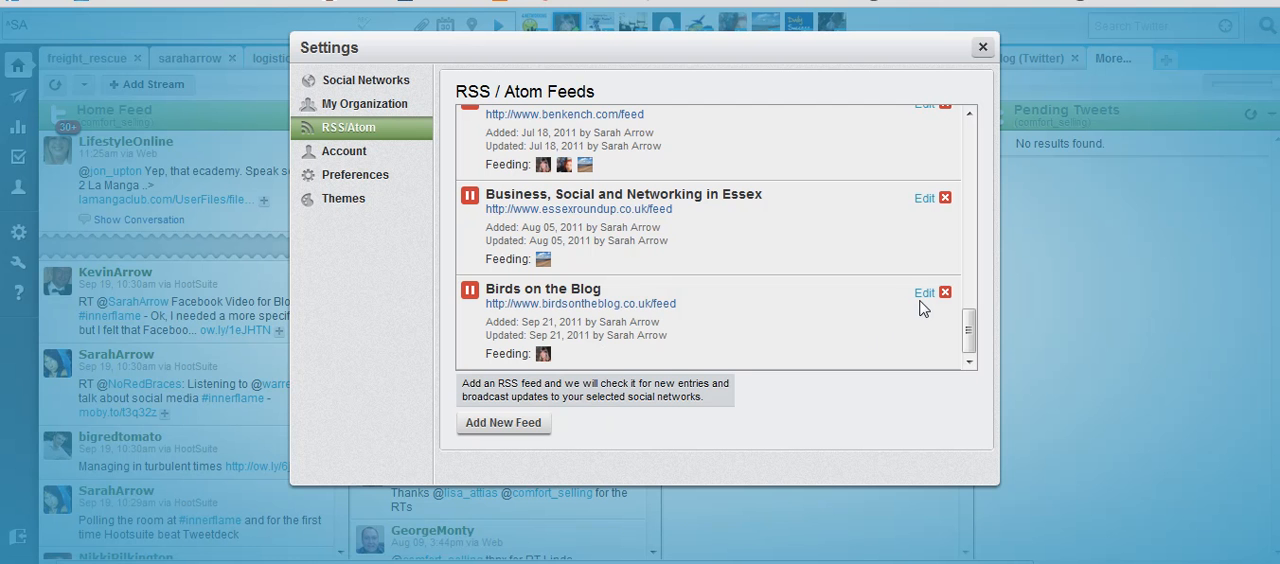
mouse_move(924, 292)
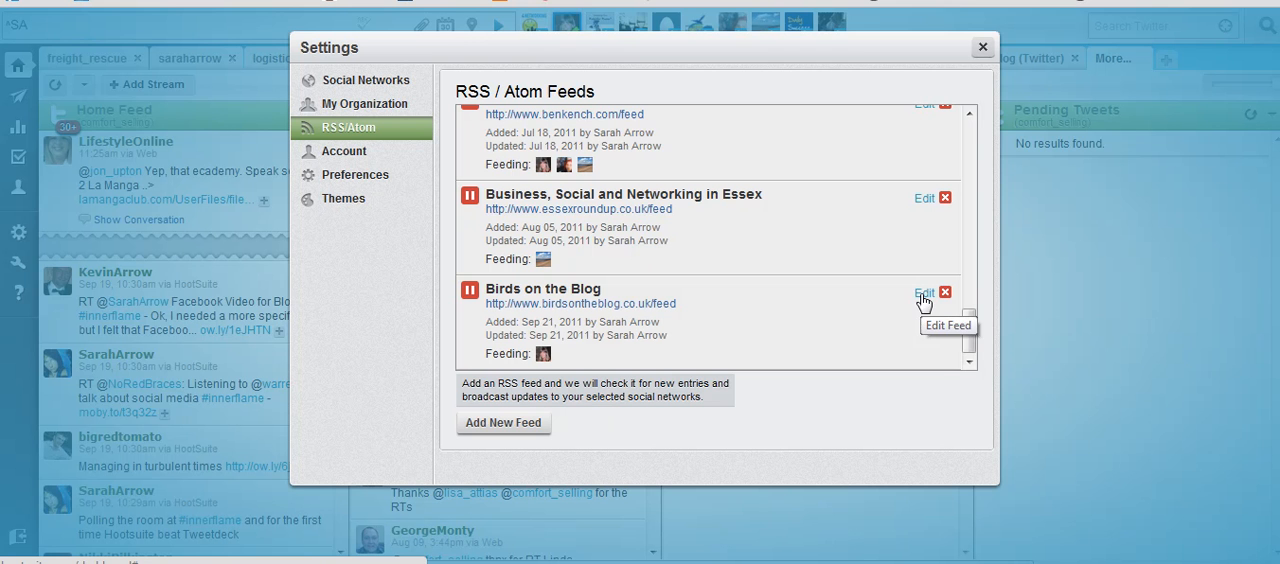
mouse_move(944, 292)
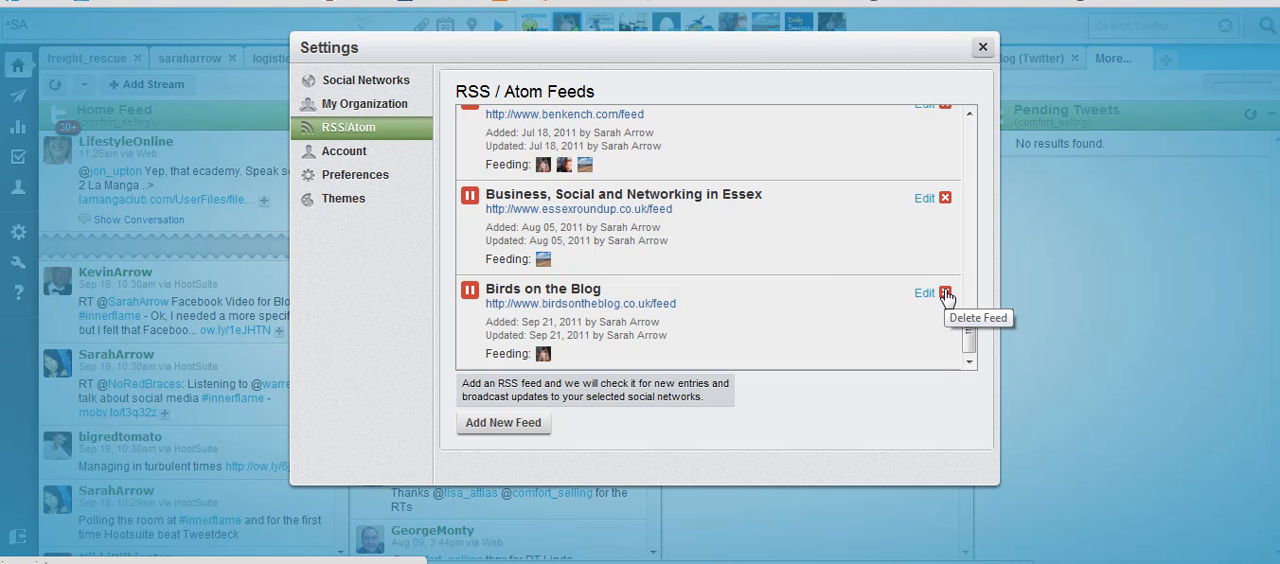
Step: Delete the Birds on the Blog feed and confirm its removal with OK
left_click(944, 292)
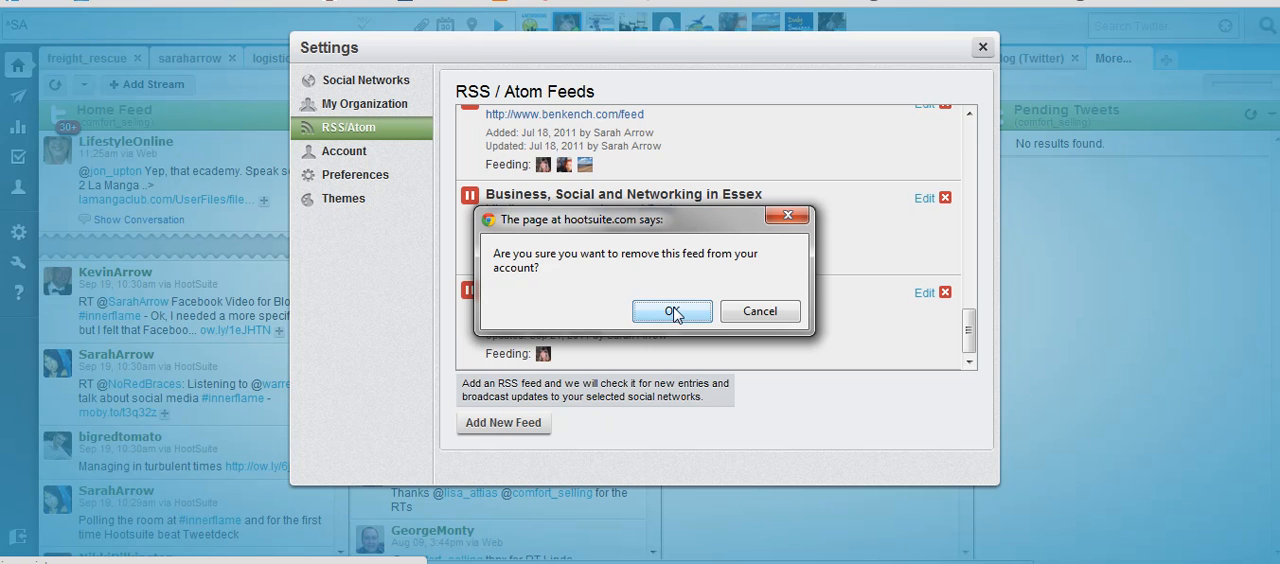
left_click(672, 312)
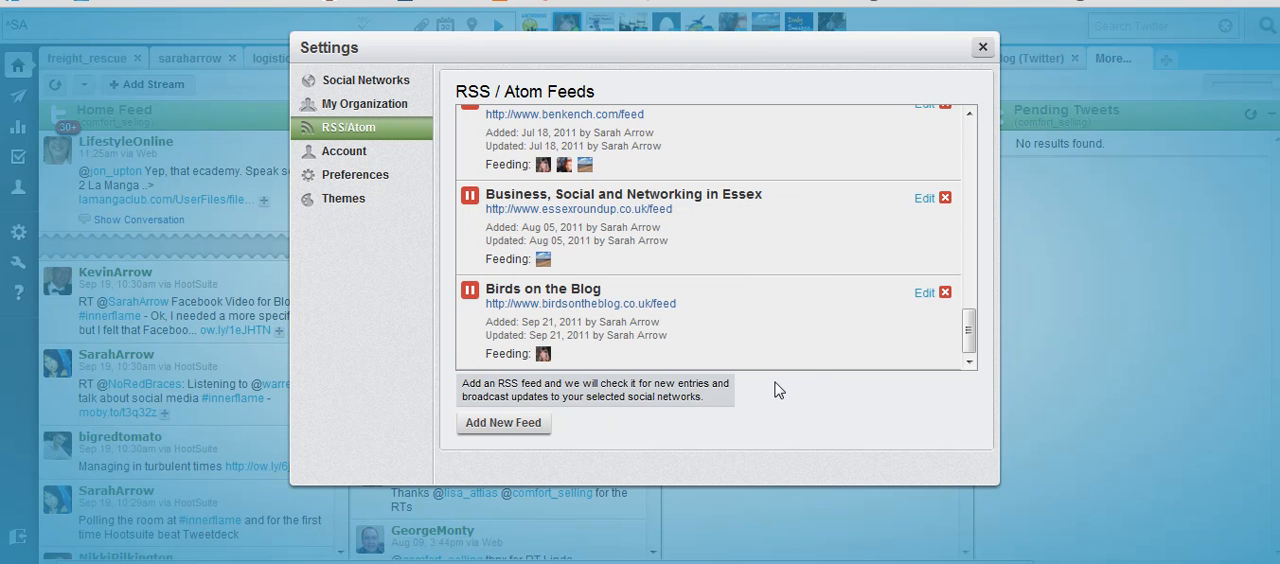
mouse_move(968, 330)
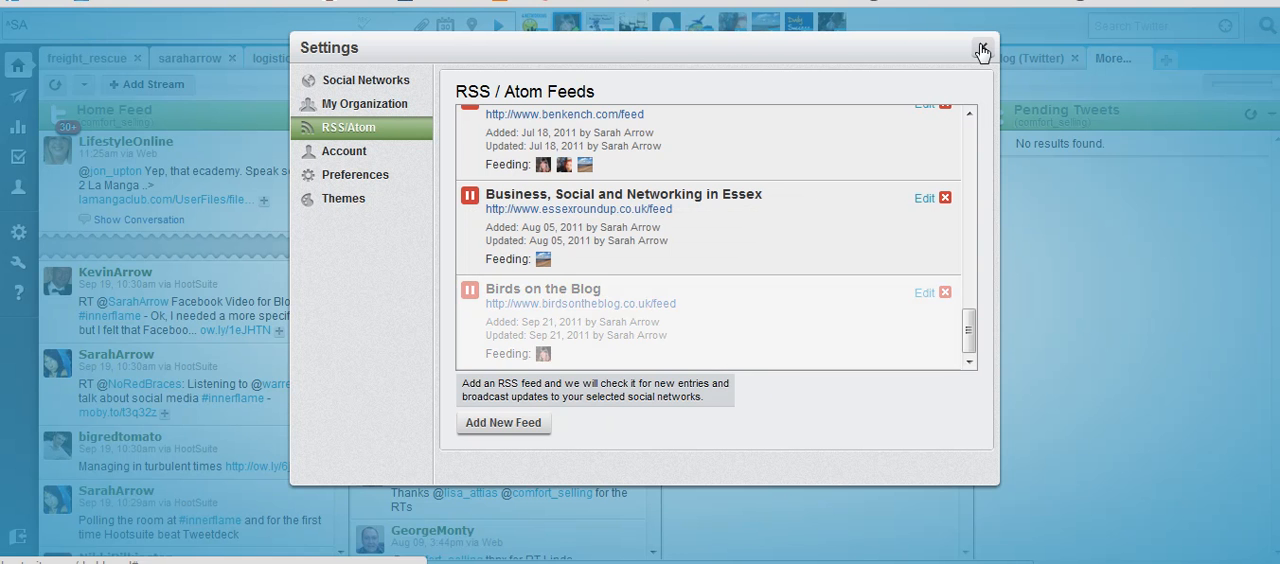
Step: Close the Settings window to return to the streams dashboard
left_click(982, 50)
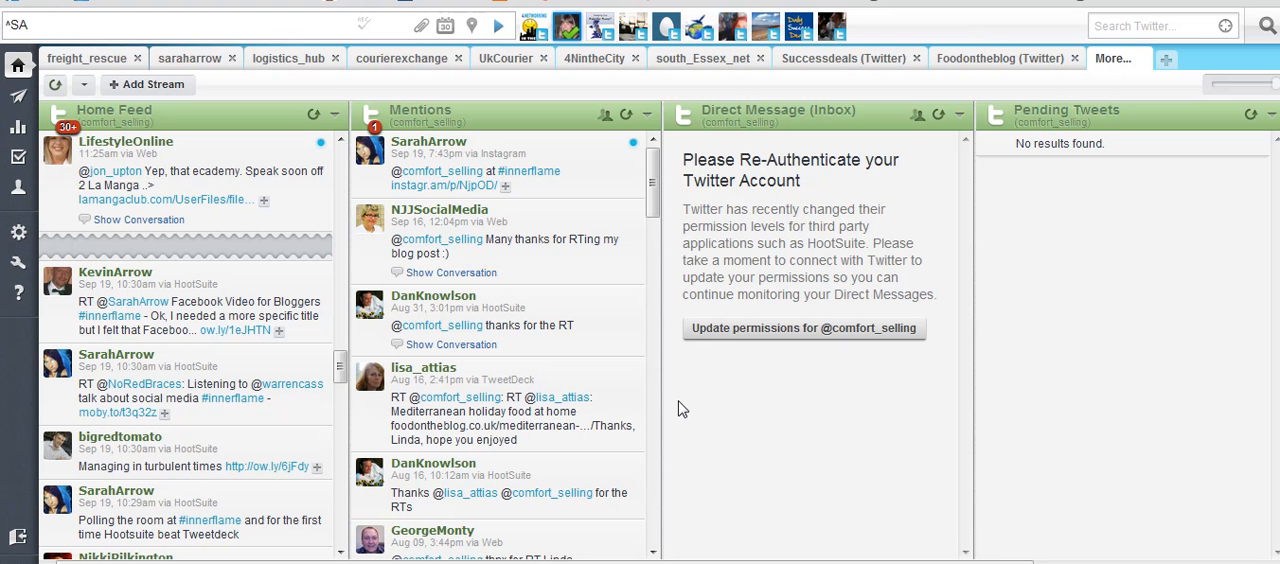